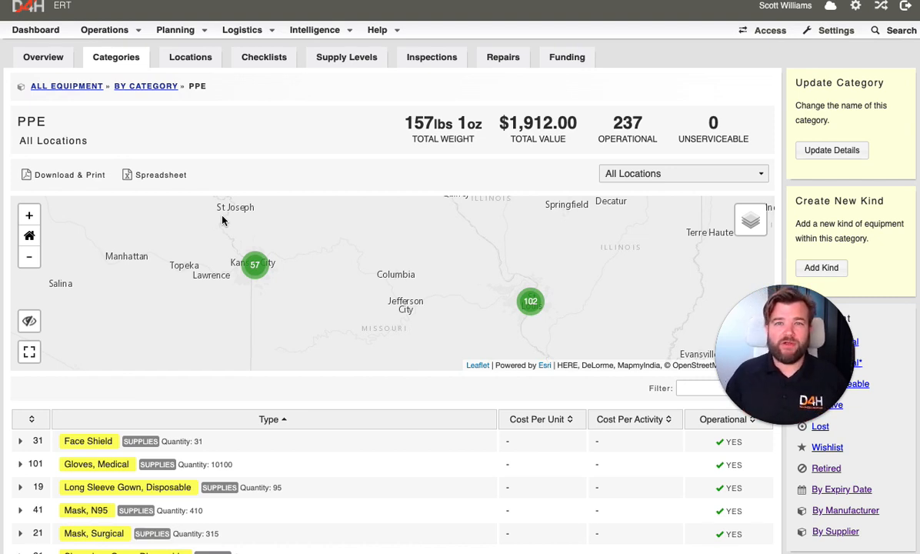
mouse_move(194, 192)
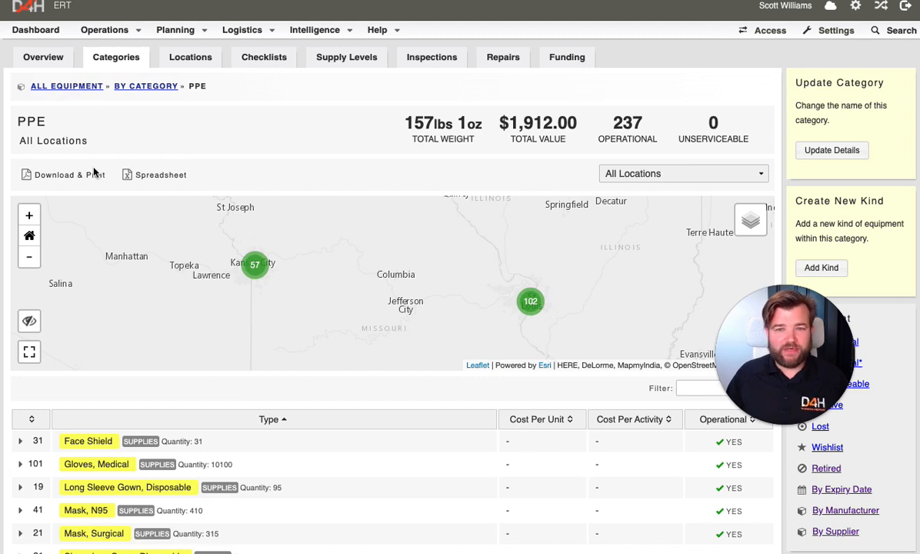
mouse_move(471, 121)
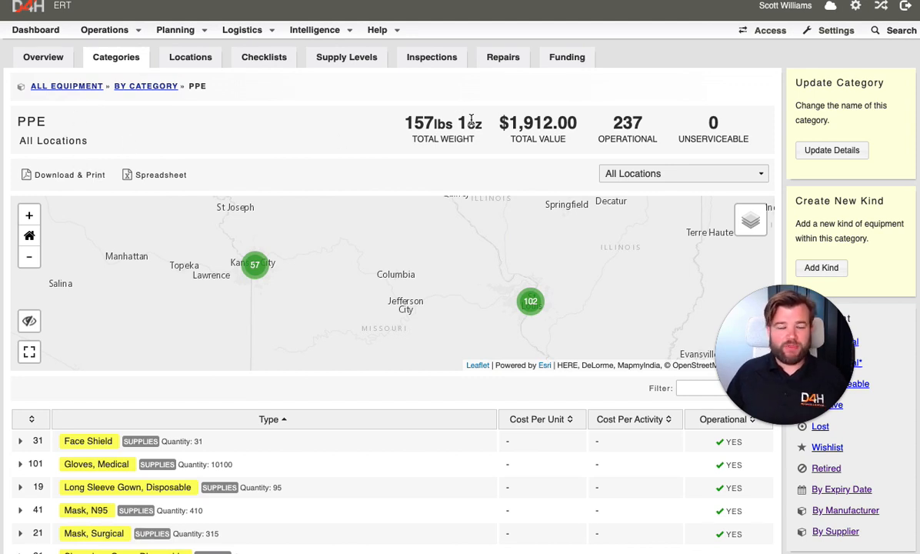
mouse_move(337, 157)
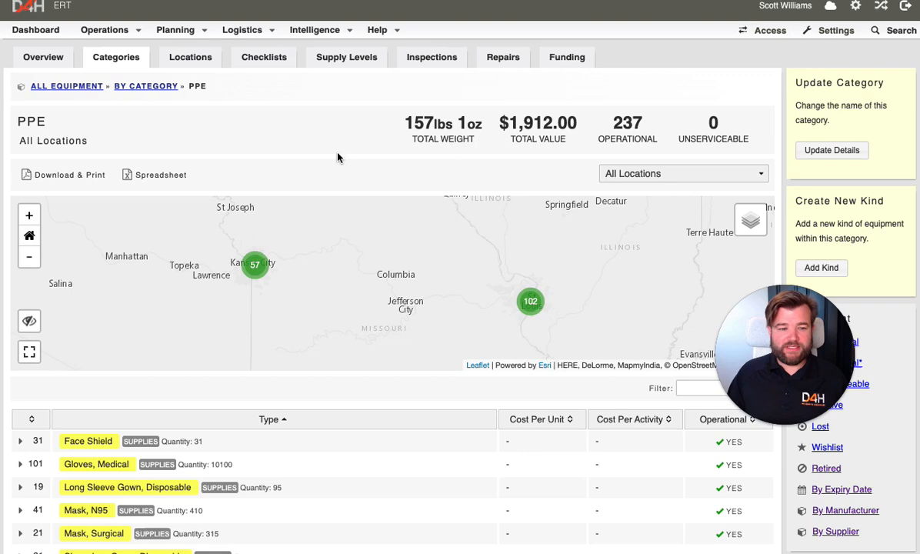
Adjust the PPE location map zoom and spread out the 57-item cluster to see item positions.
scroll("down", 3)
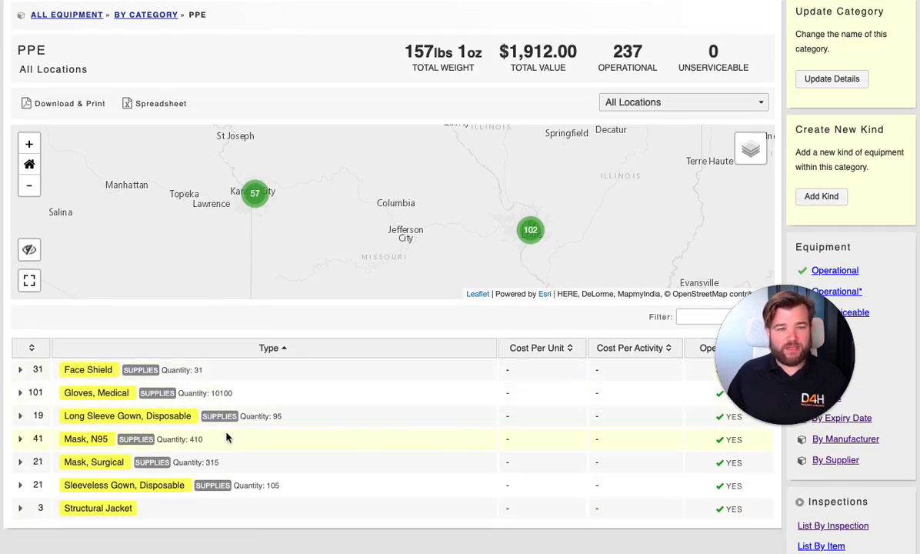
left_click(29, 185)
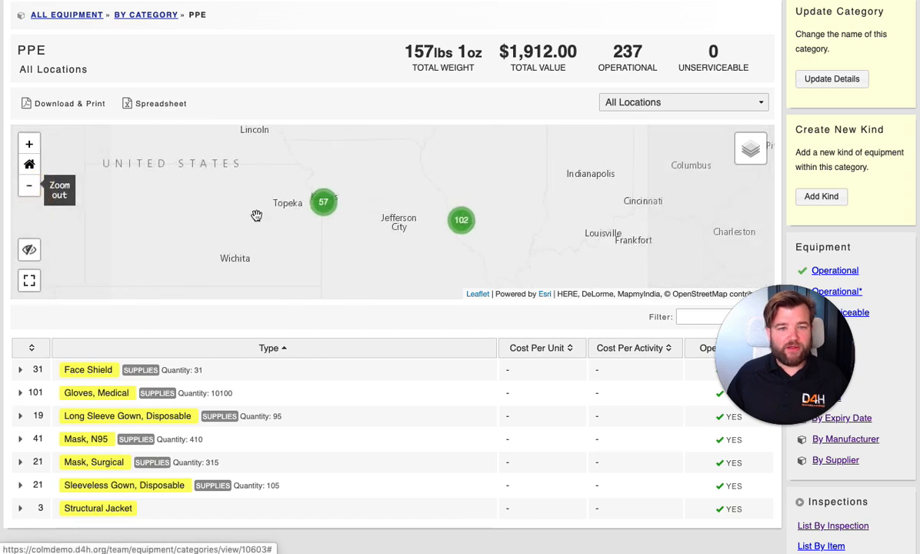
left_click(29, 184)
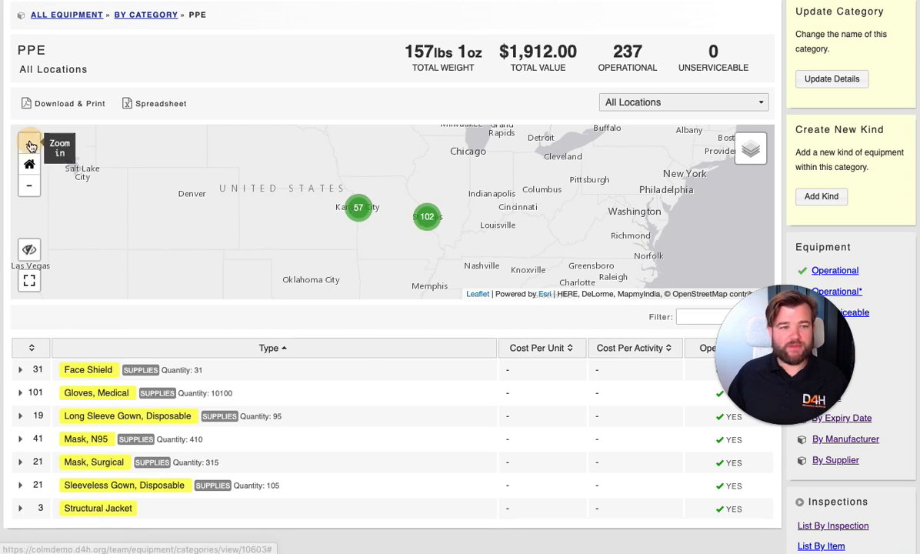
left_click(29, 144)
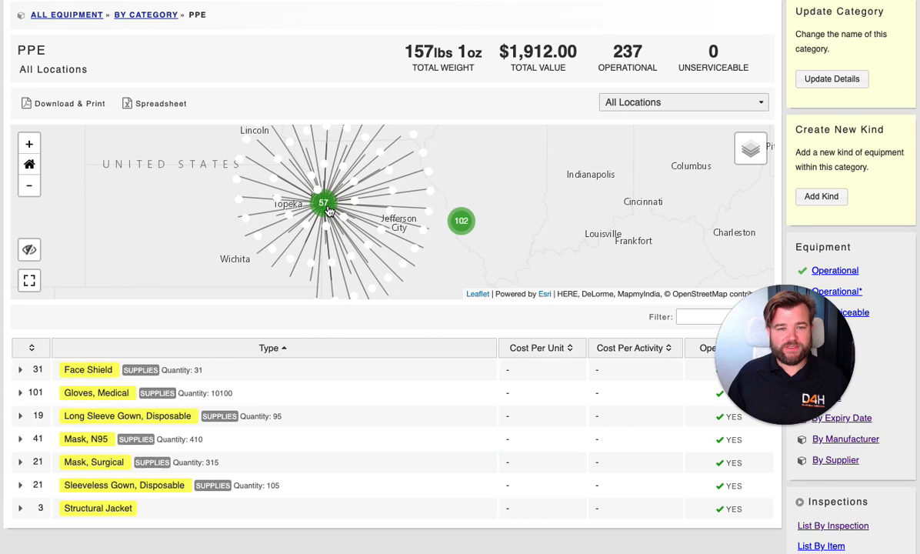
left_click(323, 203)
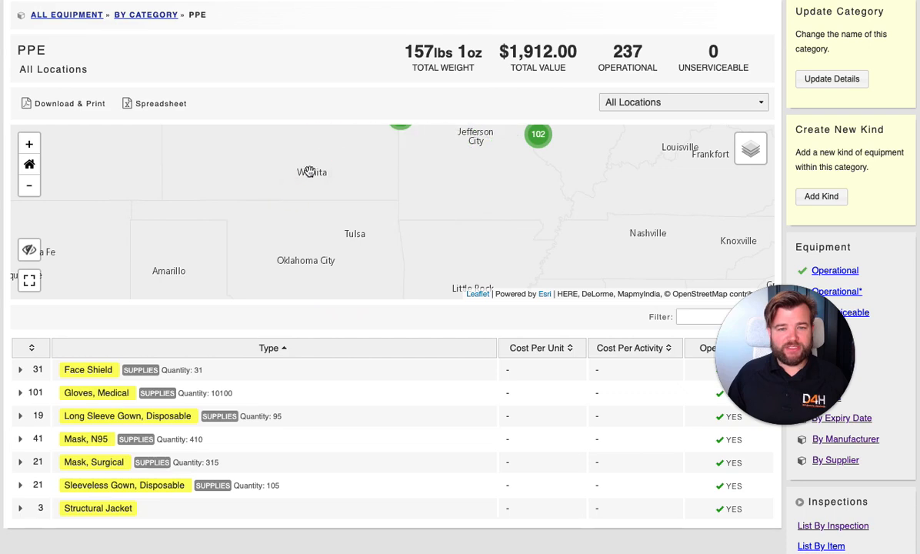
Expand the Gloves, Medical and Face Shield kinds to list their individual items.
scroll("down", 3)
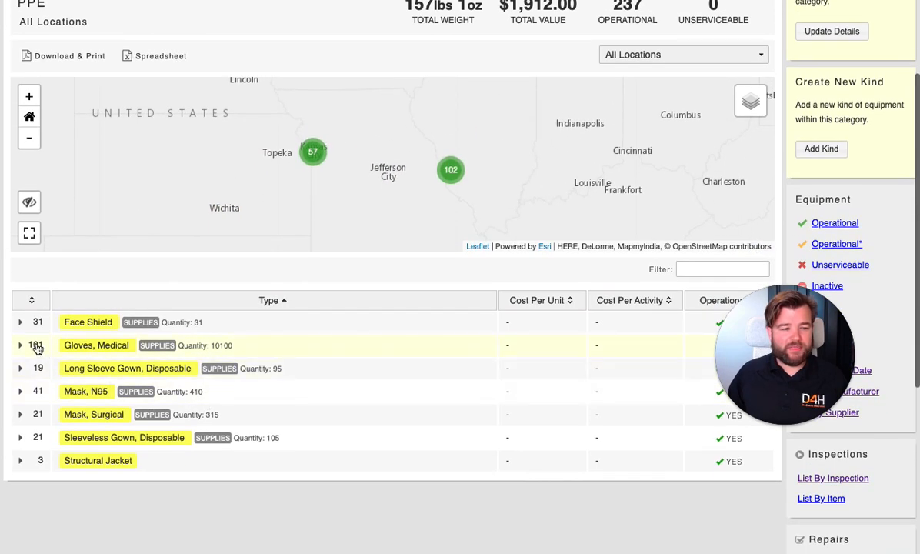
left_click(22, 345)
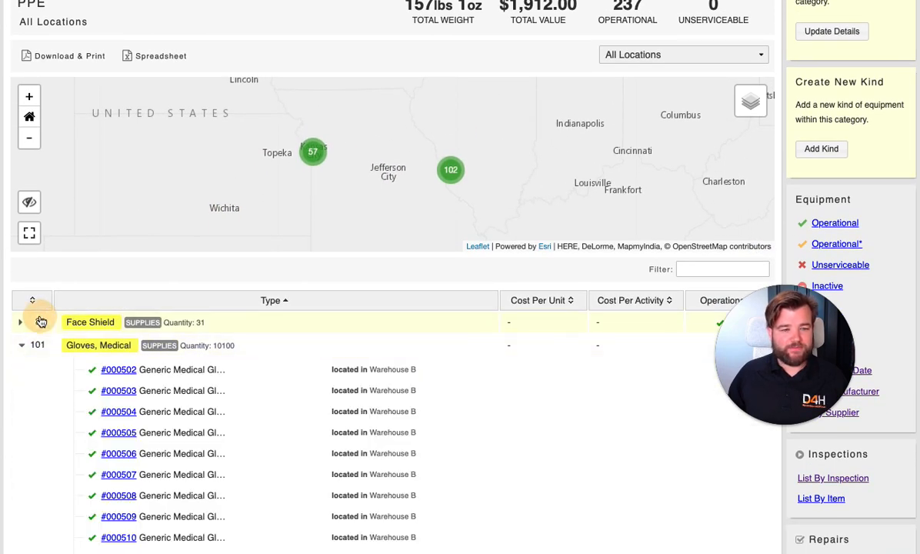
left_click(20, 322)
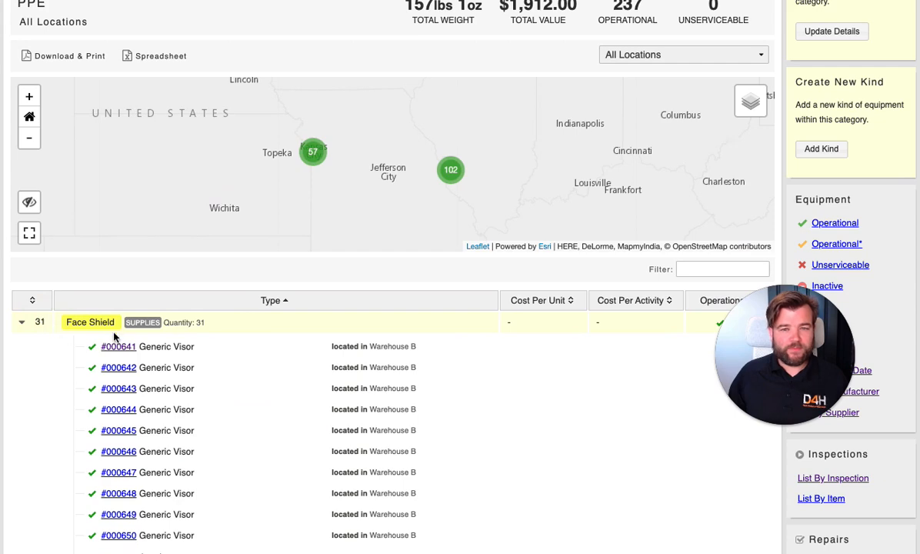
scroll("up", 3)
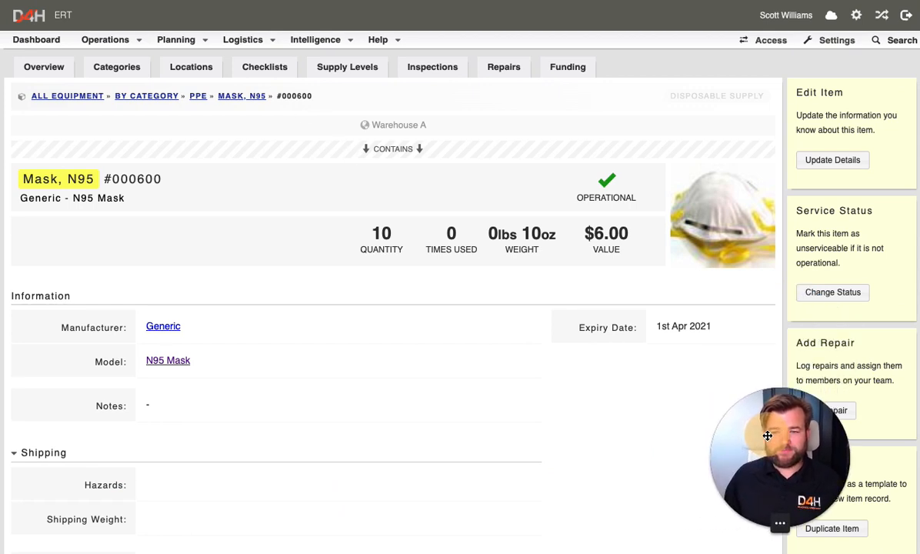
mouse_move(366, 161)
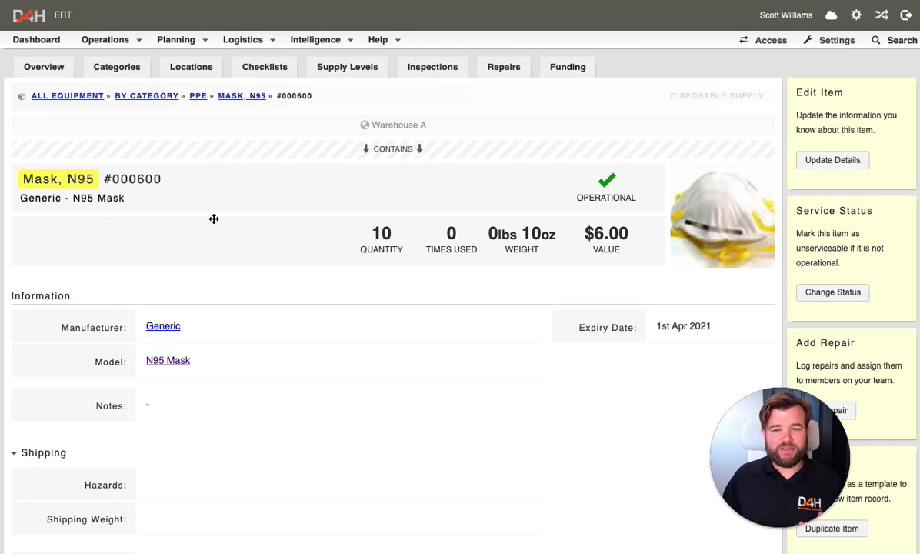
mouse_move(583, 169)
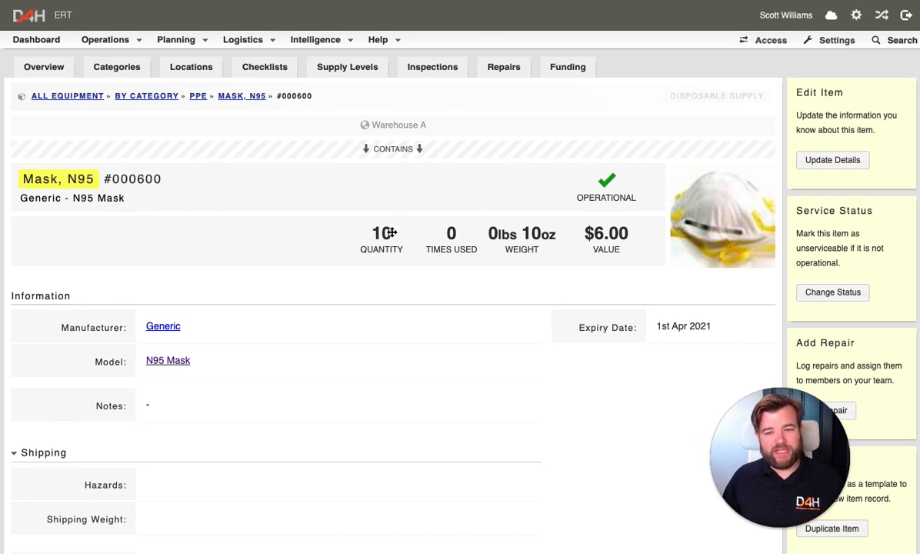
Scroll the N95 mask #000600 record down to its shipping details.
scroll("down", 3)
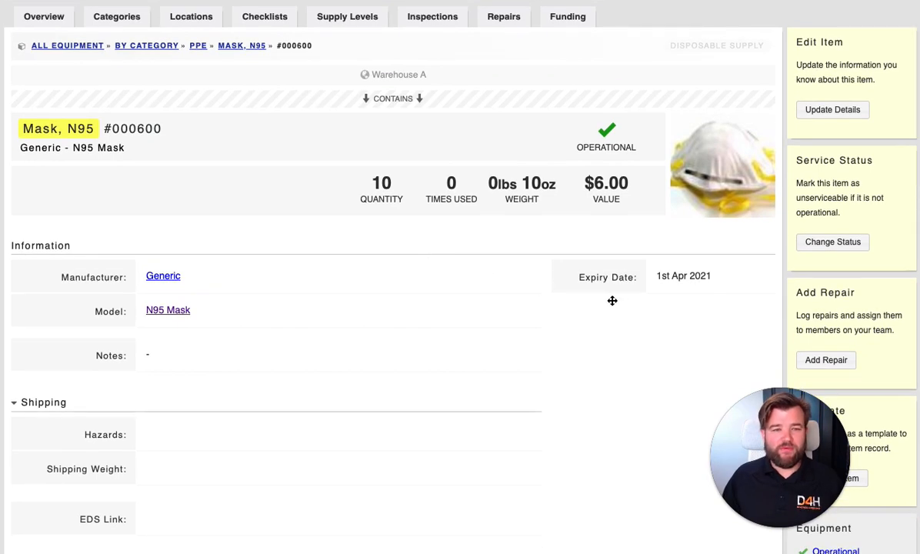
mouse_move(699, 258)
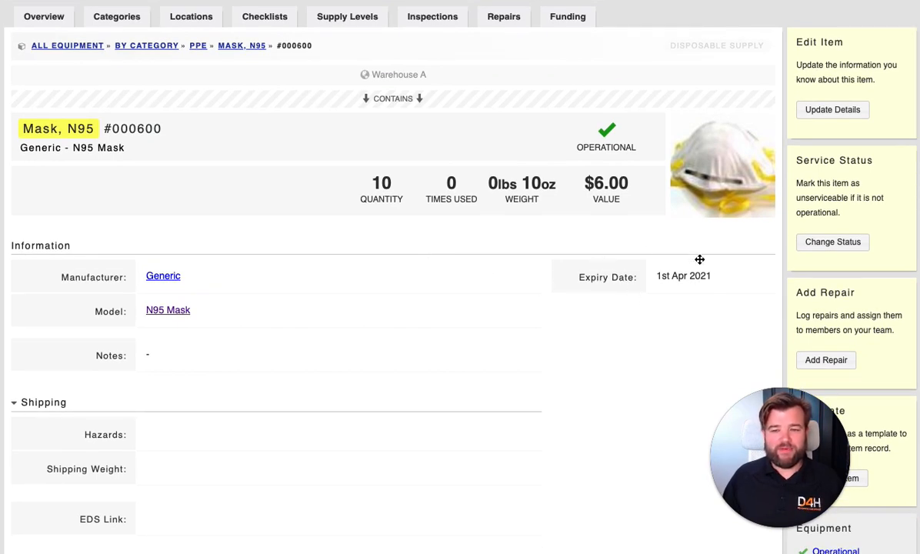
mouse_move(709, 265)
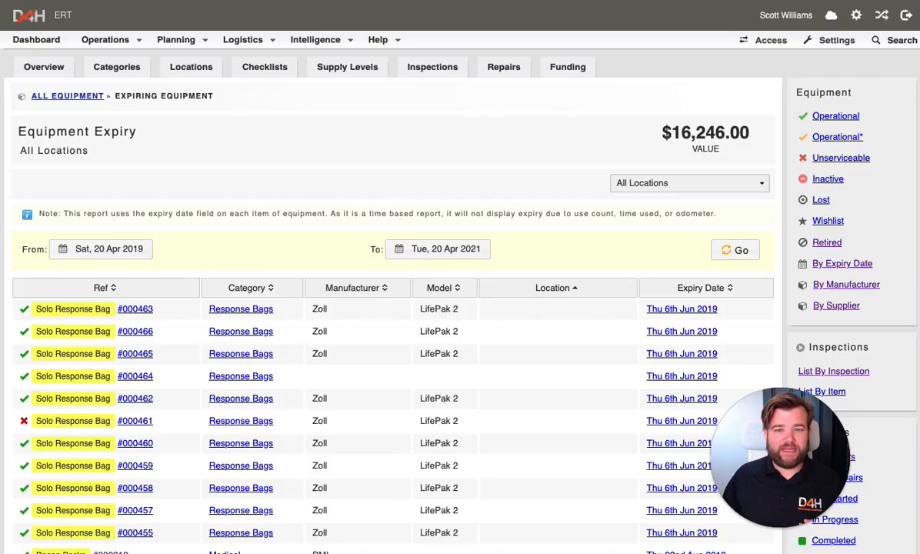
Scroll through the Equipment Expiry report's list of N95 masks expiring 1st Apr 2021.
scroll("down", 3)
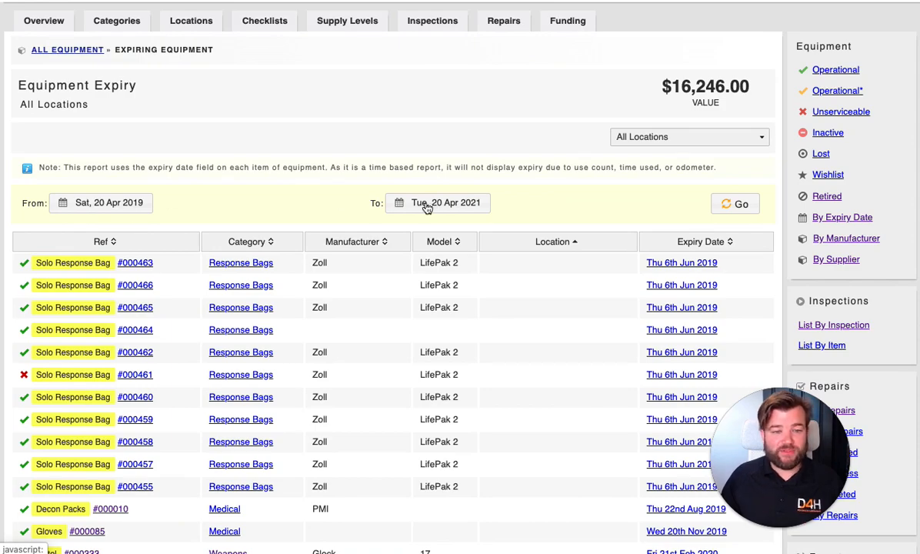
scroll("down", 3)
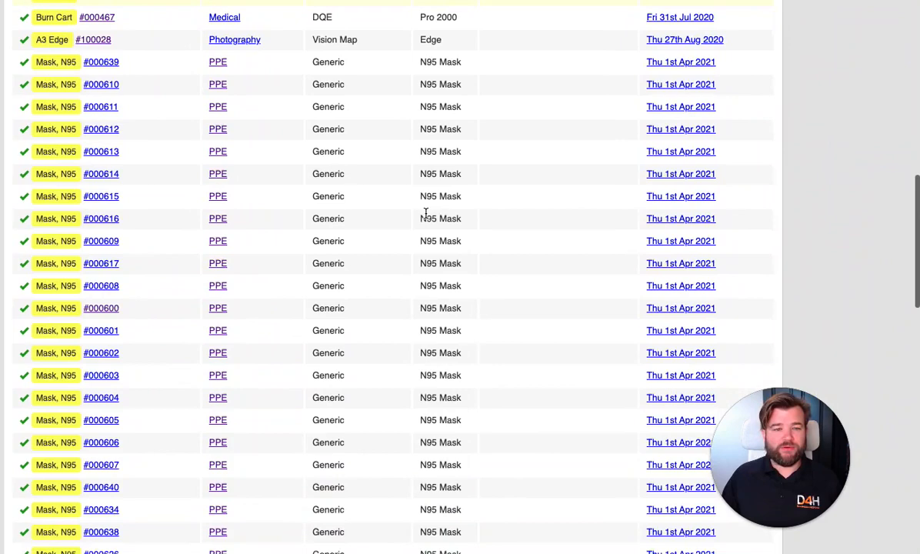
scroll("down", 3)
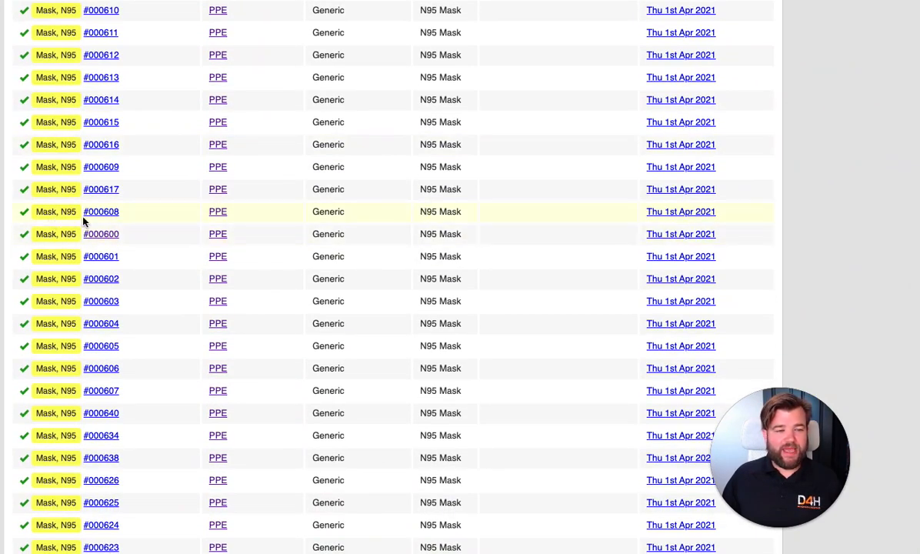
mouse_move(598, 222)
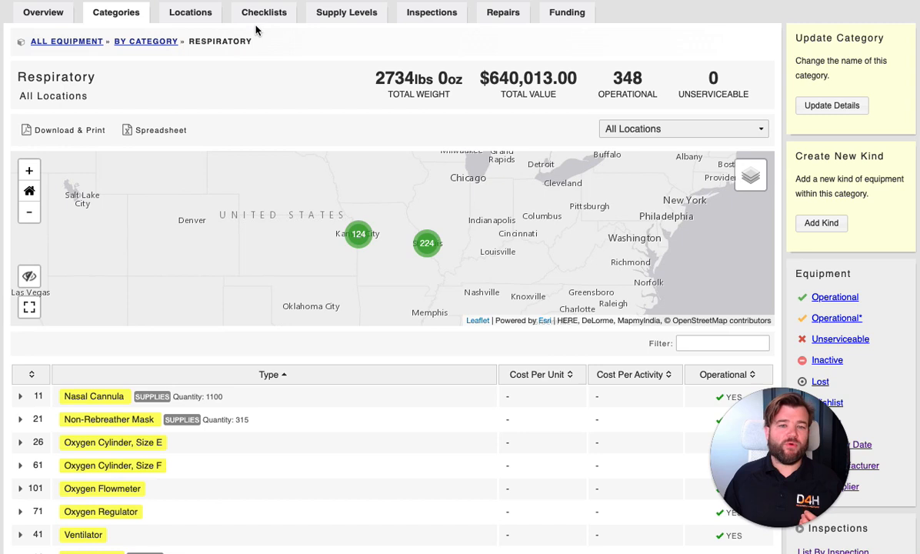
mouse_move(218, 120)
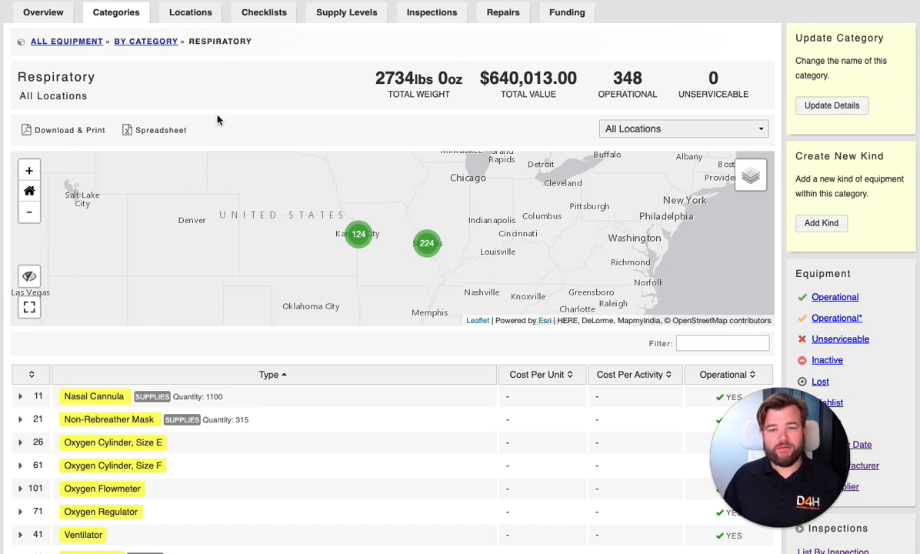
Expand the Oxygen Flowmeter and Oxygen Cylinder kinds in the Respiratory table to list their items.
left_click(30, 169)
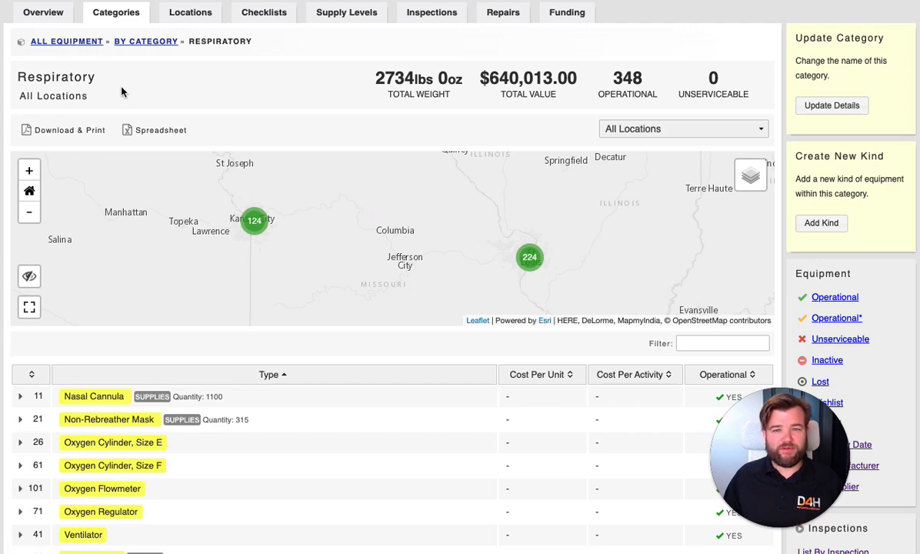
scroll("down", 3)
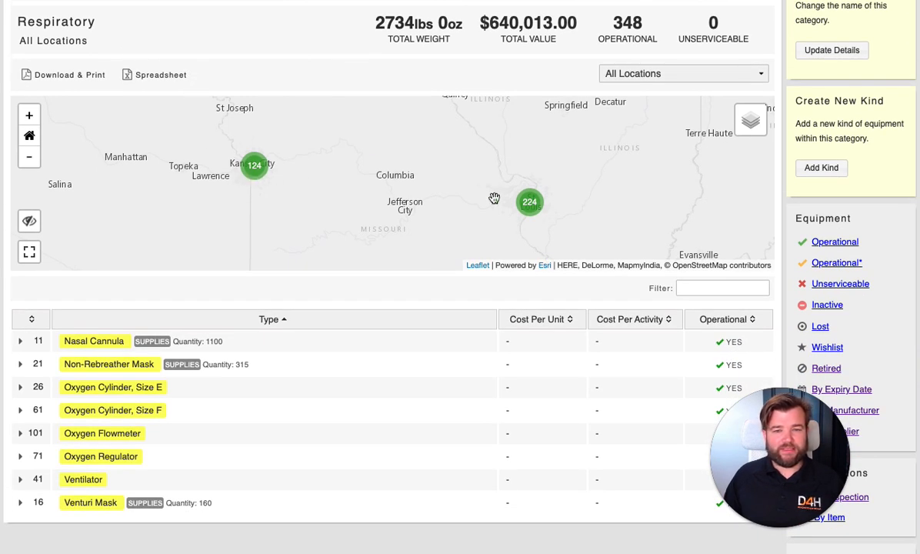
scroll("down", 3)
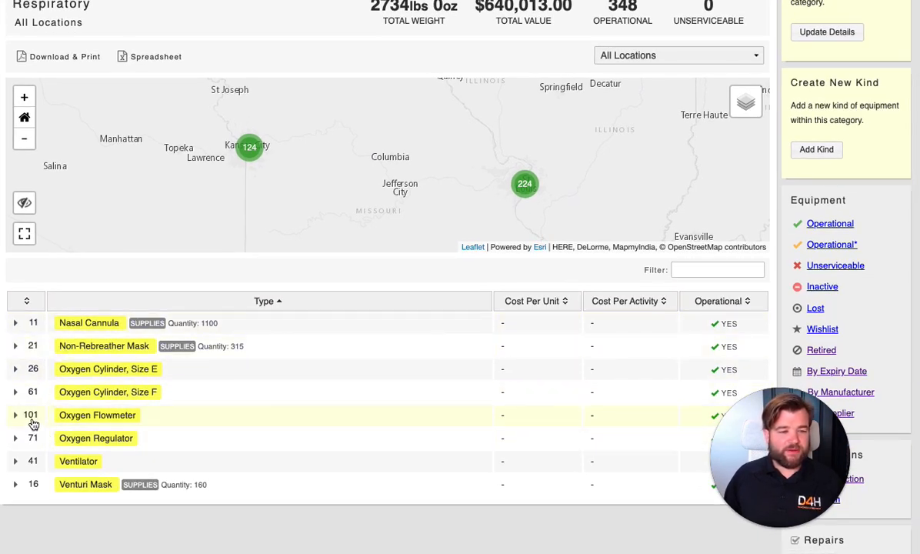
left_click(15, 415)
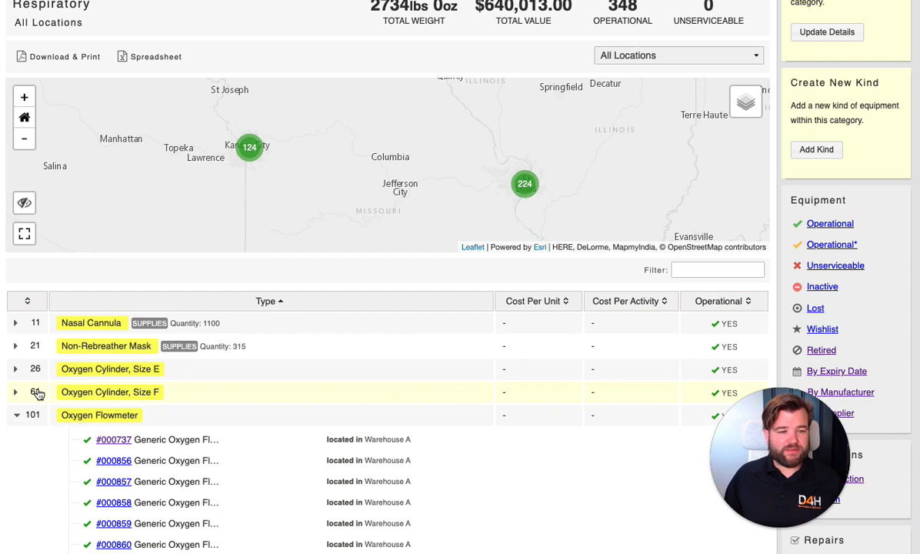
left_click(16, 369)
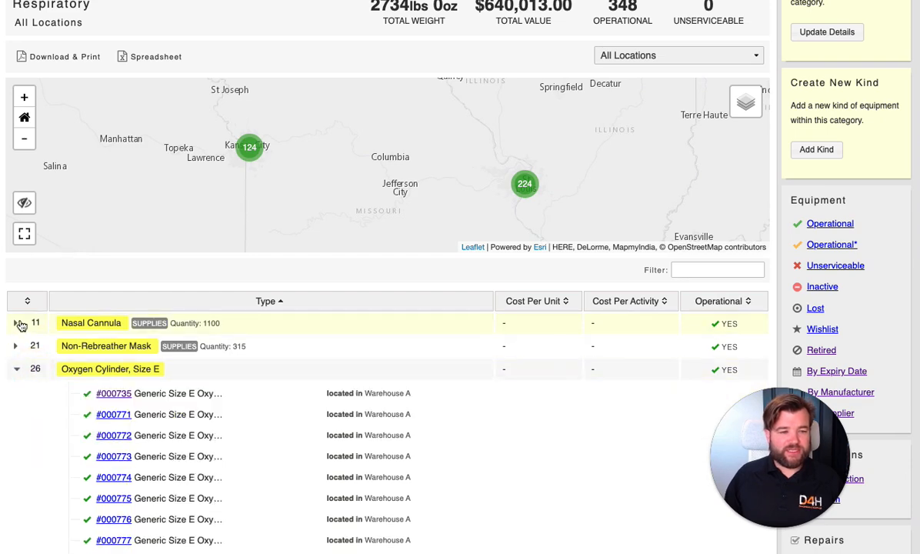
scroll("down", 3)
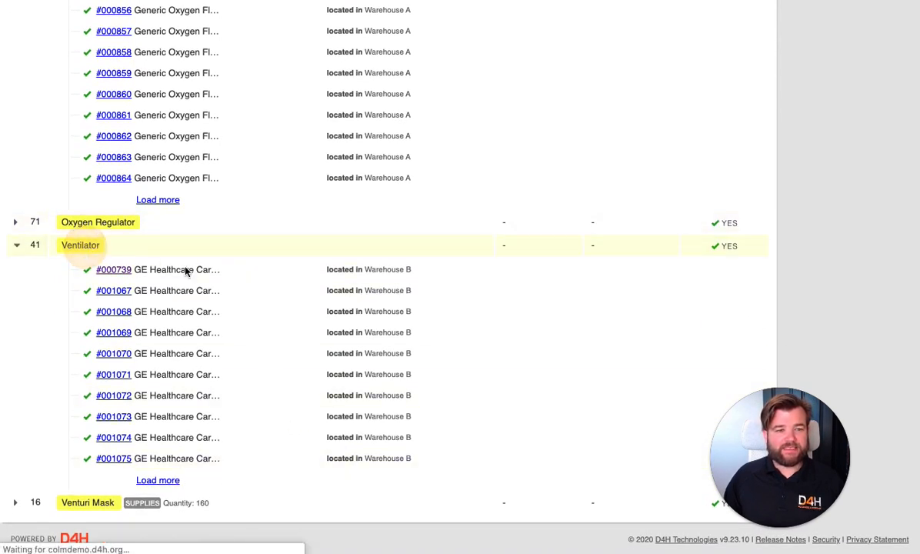
Go to the Ventilator kind page showing the Carescape R860 units.
left_click(80, 245)
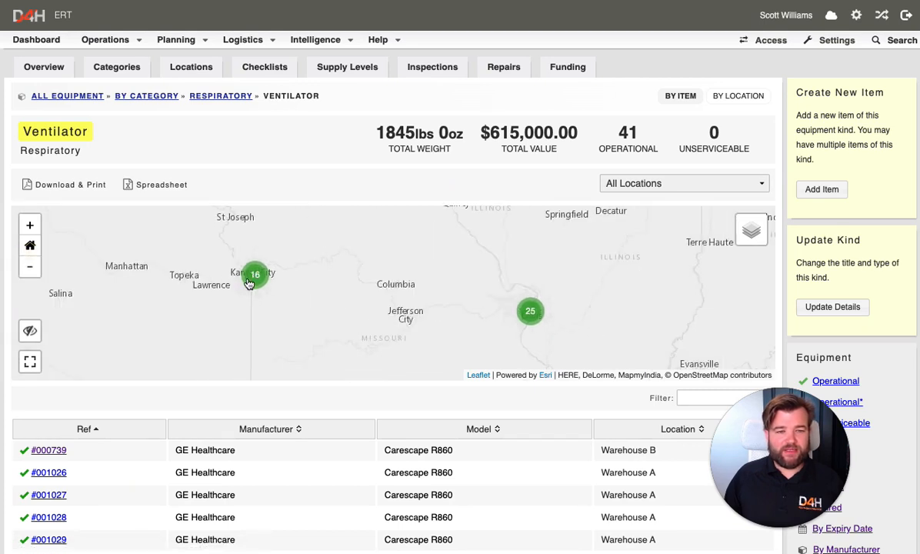
mouse_move(277, 292)
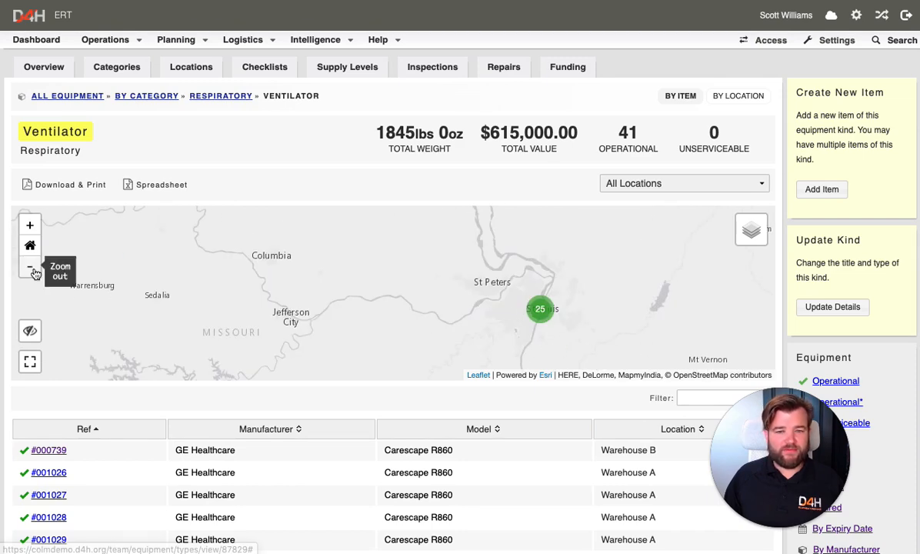
left_click(31, 266)
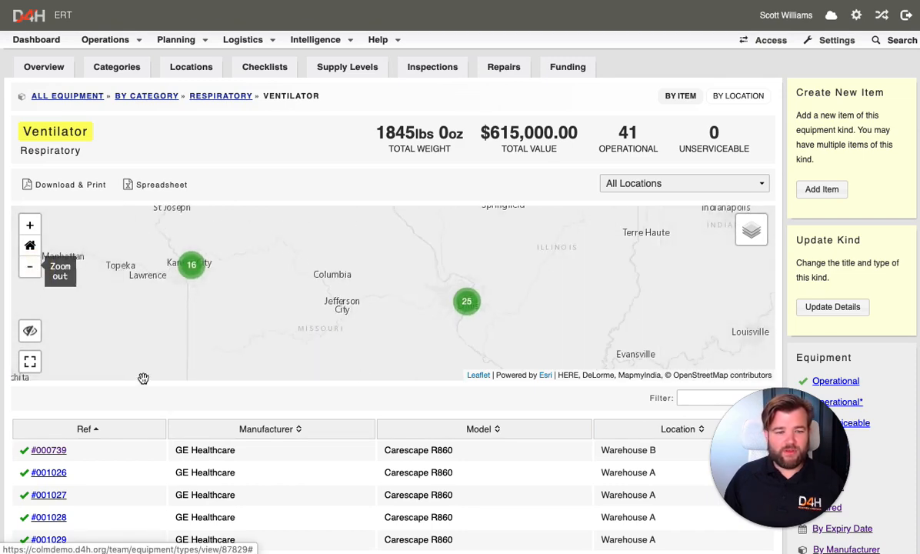
scroll("down", 3)
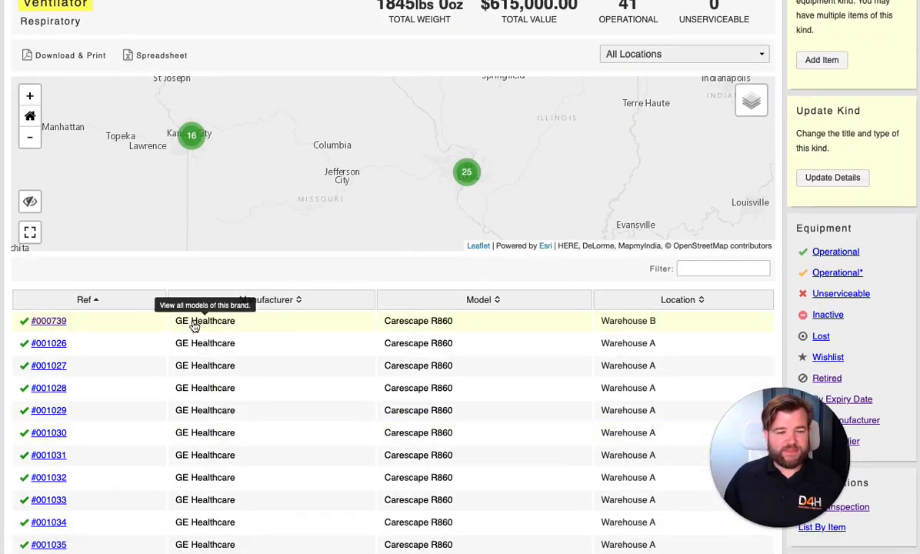
scroll("down", 3)
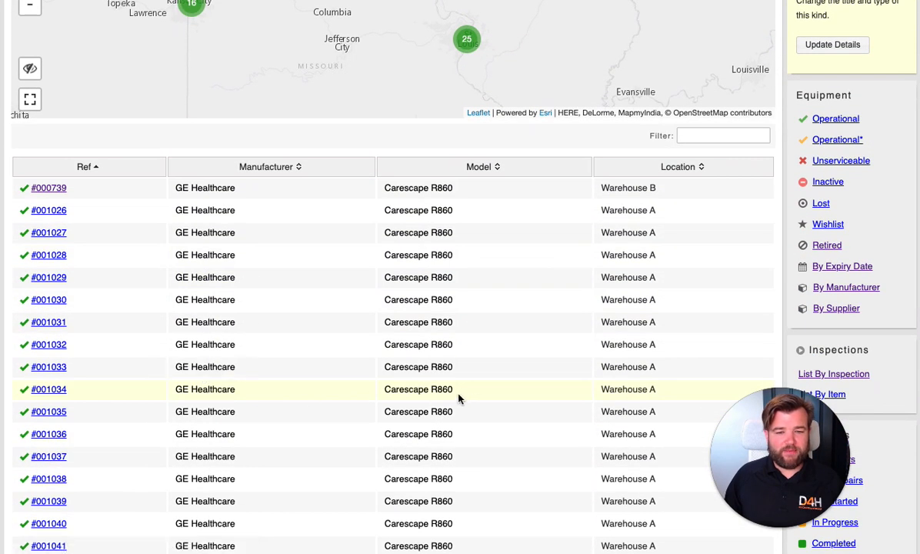
scroll("up", 3)
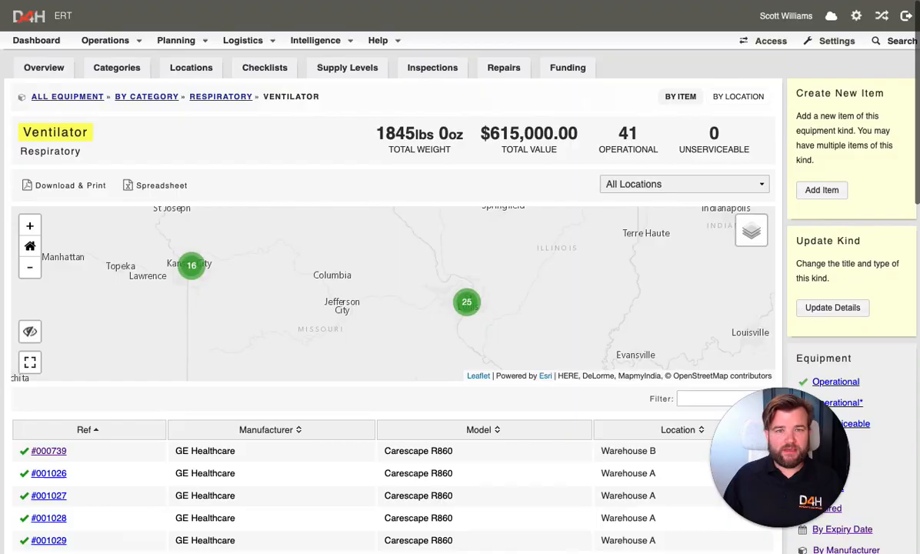
View ventilator #000739's record and review its Repairs, Service Records and Movement Records.
scroll("down", 3)
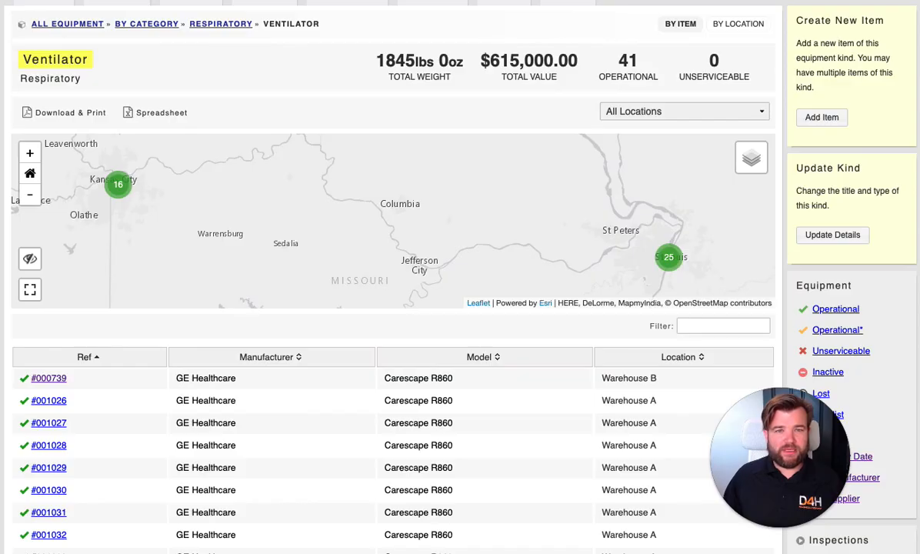
left_click(49, 379)
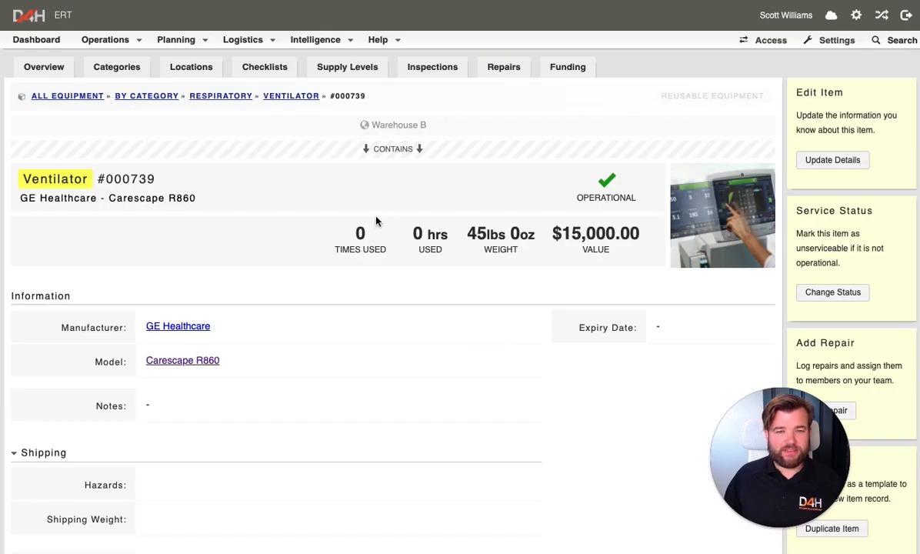
mouse_move(484, 183)
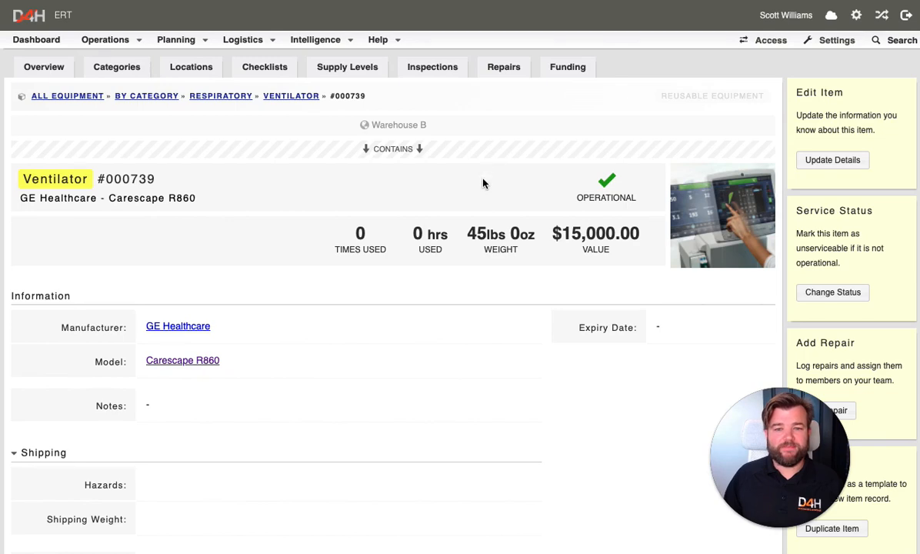
scroll("down", 3)
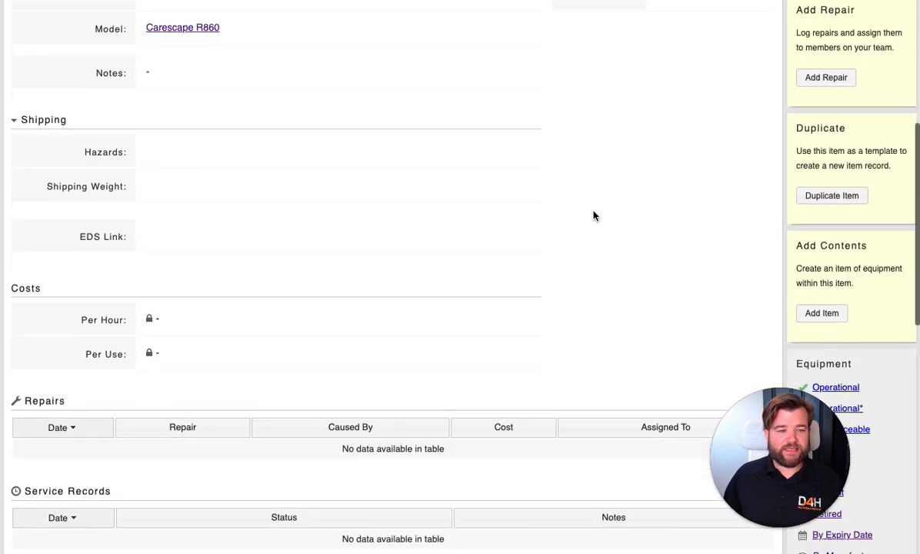
scroll("down", 3)
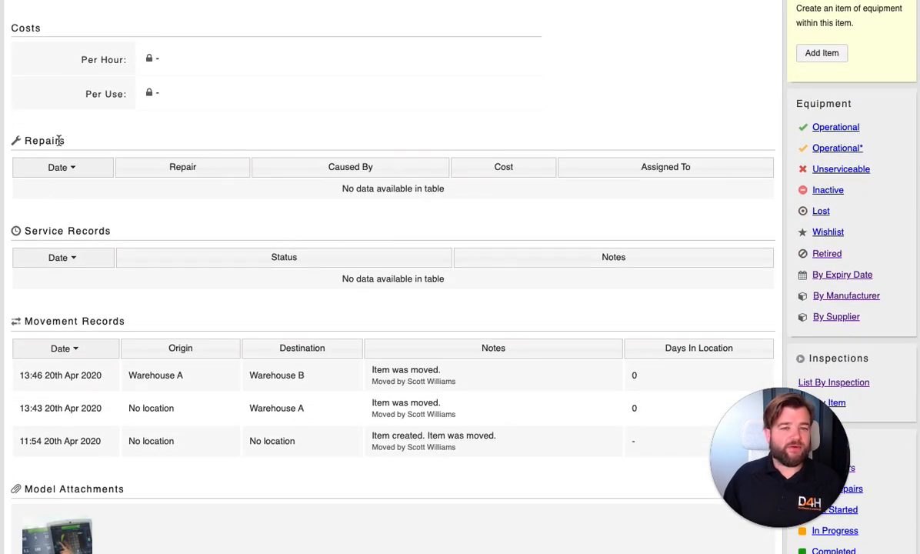
mouse_move(56, 245)
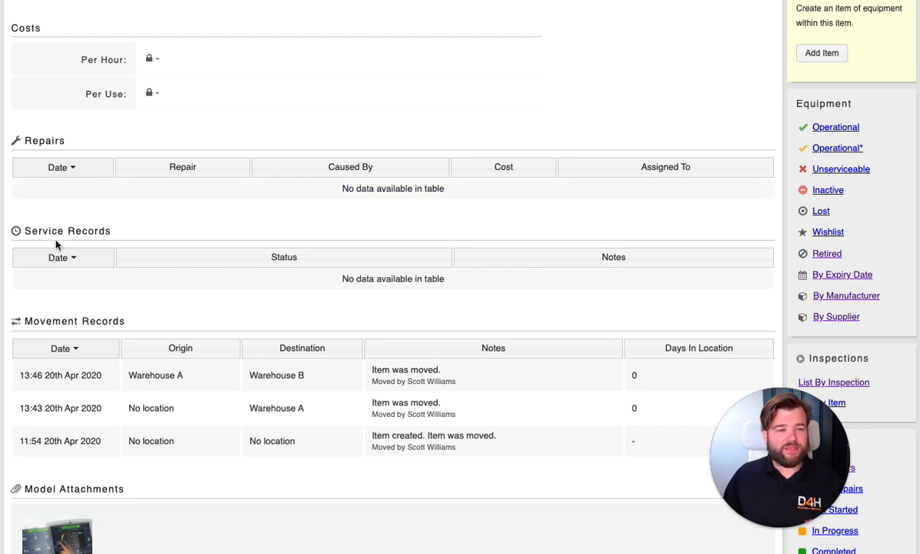
scroll("down", 3)
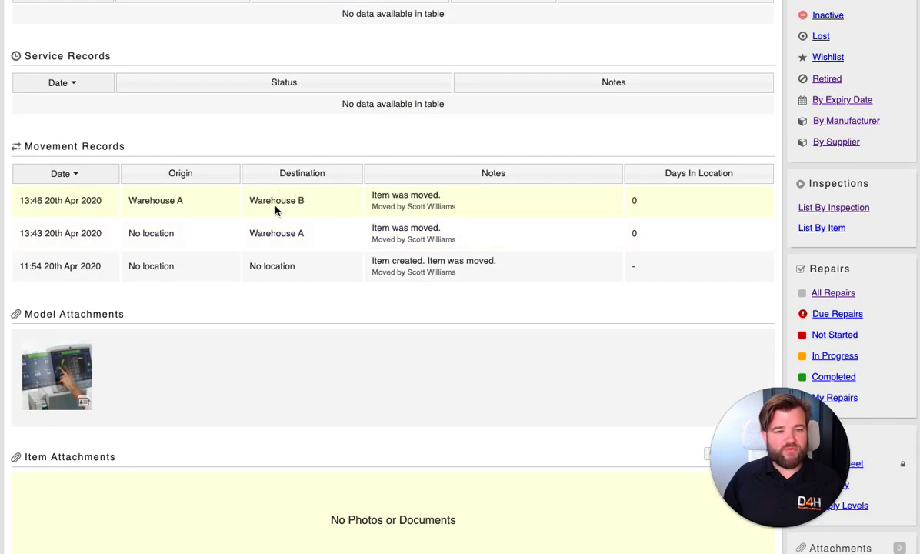
mouse_move(265, 248)
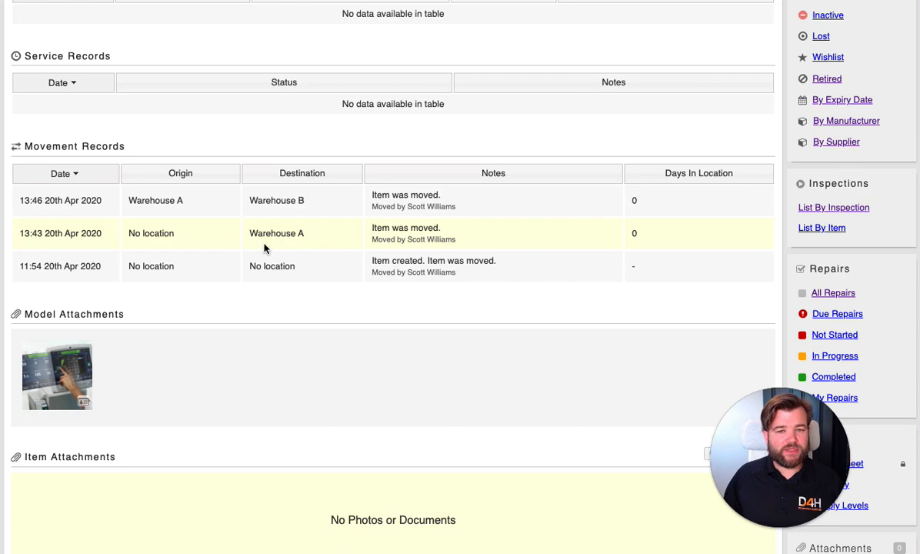
scroll("down", 3)
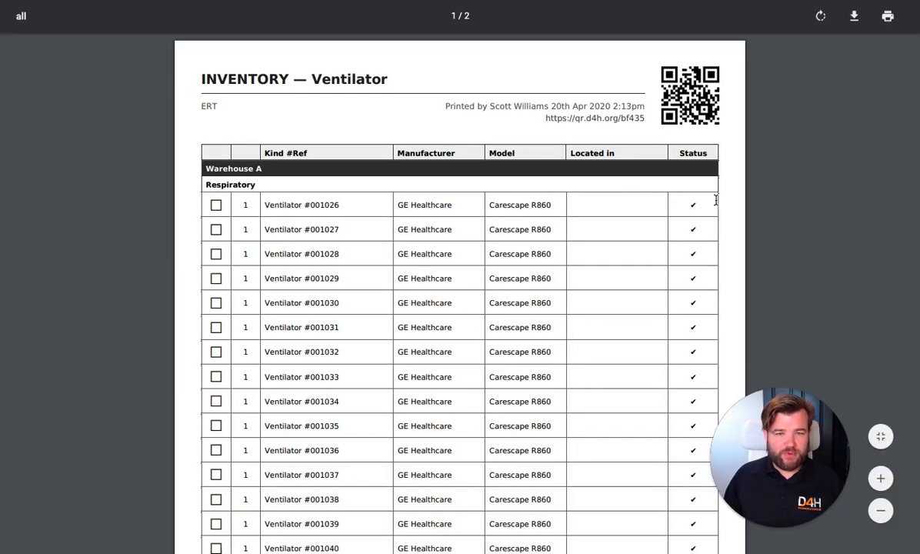
mouse_move(300, 116)
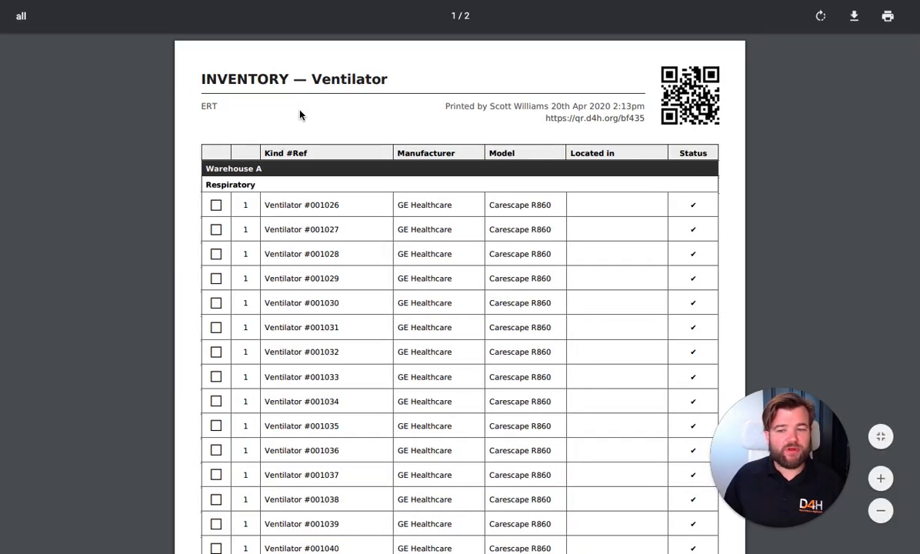
Scroll through the Ventilator inventory PDF listing Carescape R860 units under Warehouse A.
scroll("down", 3)
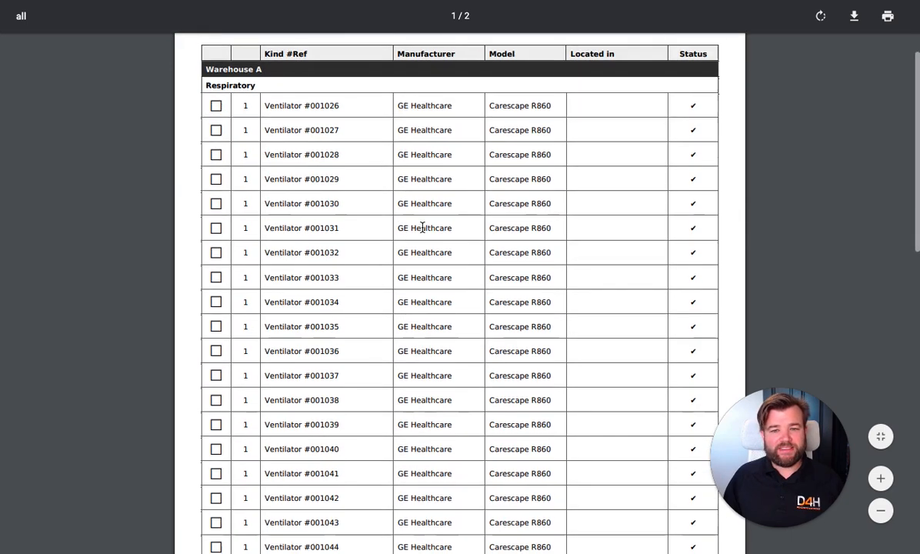
scroll("up", 3)
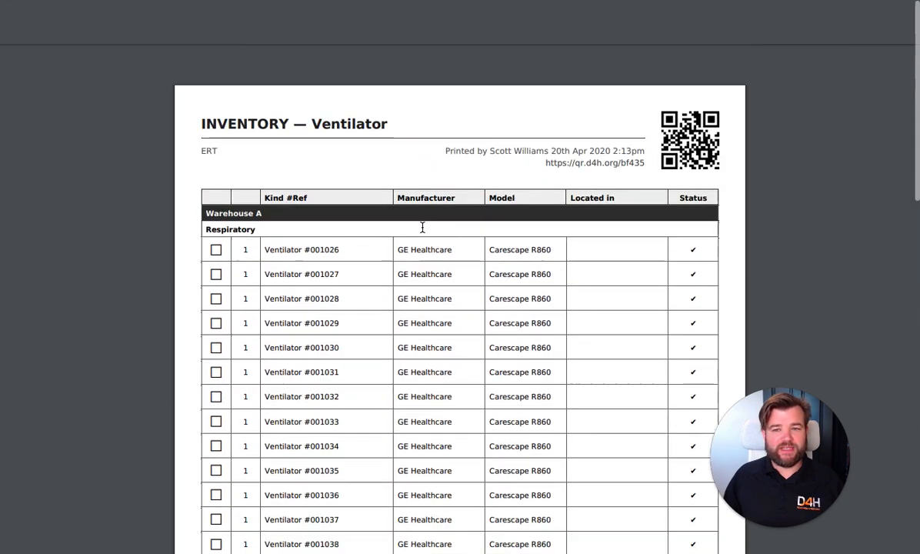
scroll("up", 3)
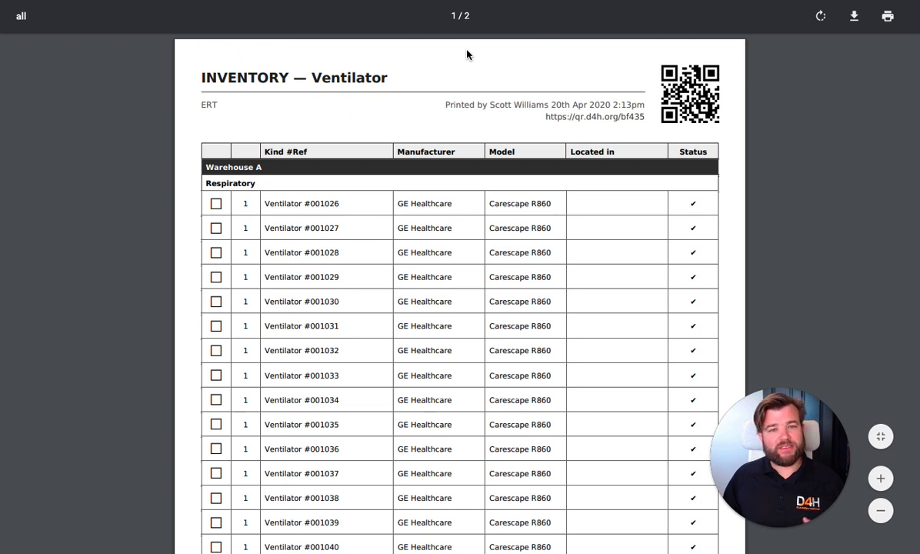
mouse_move(336, 69)
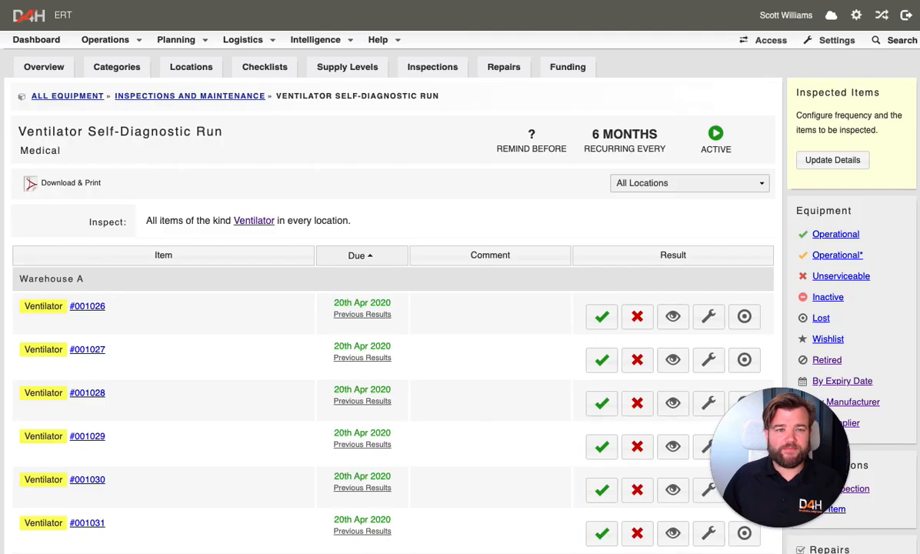
mouse_move(306, 206)
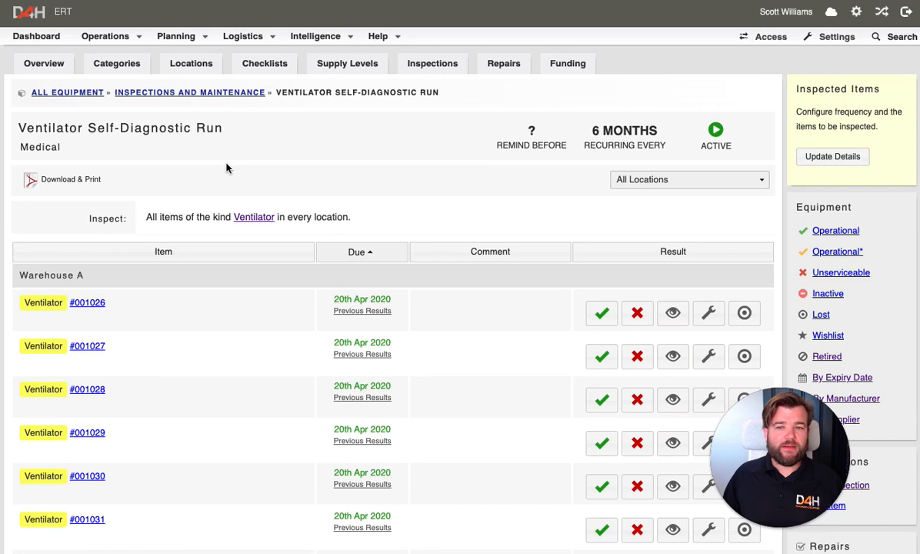
scroll("down", 3)
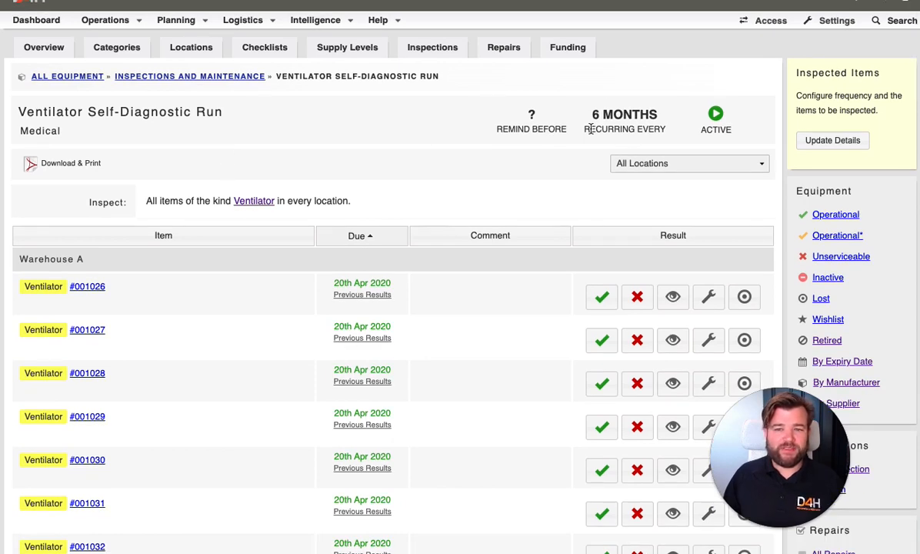
mouse_move(491, 197)
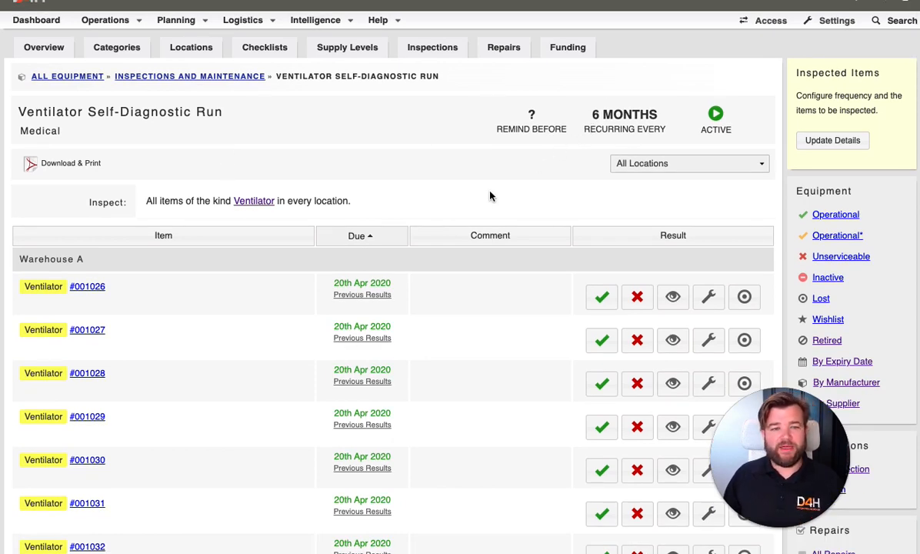
mouse_move(462, 196)
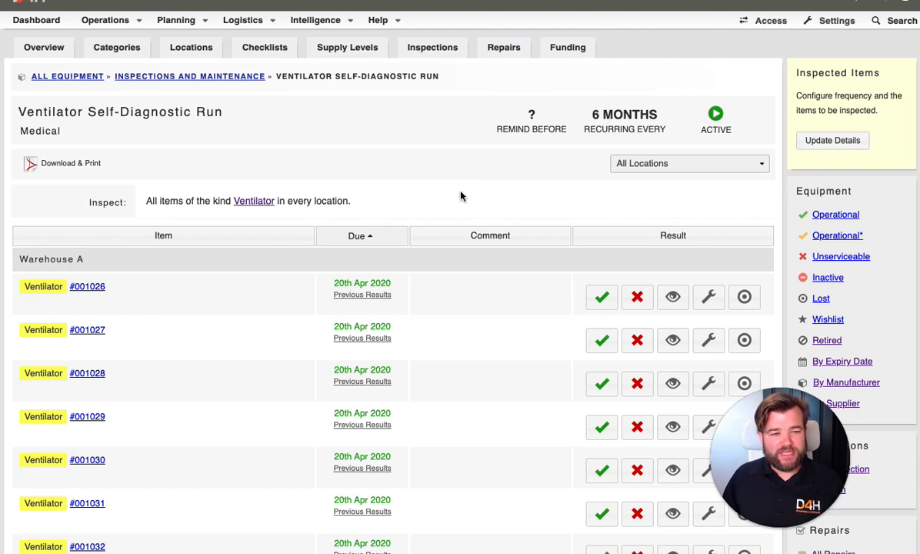
scroll("down", 3)
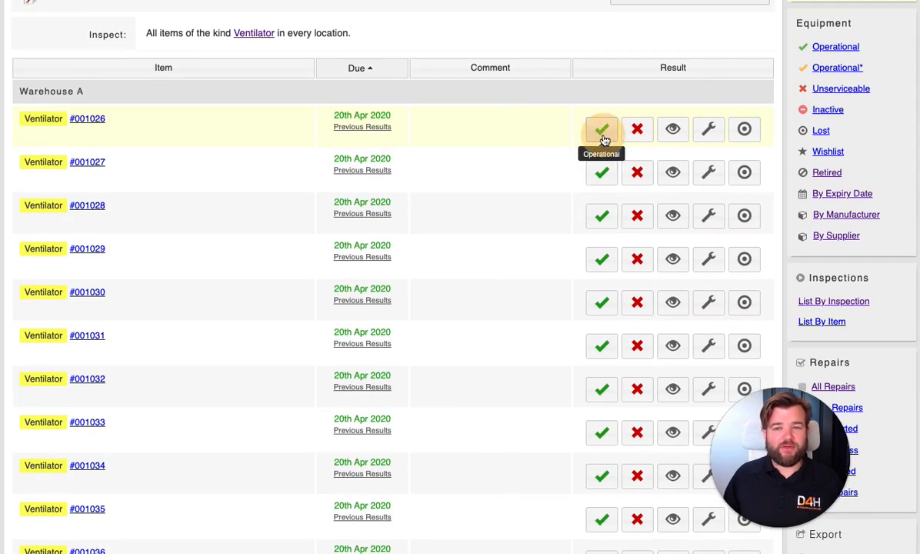
Mark ventilator #001026 Operational in the Self-Diagnostic Run with comment 'OK' and save.
left_click(600, 129)
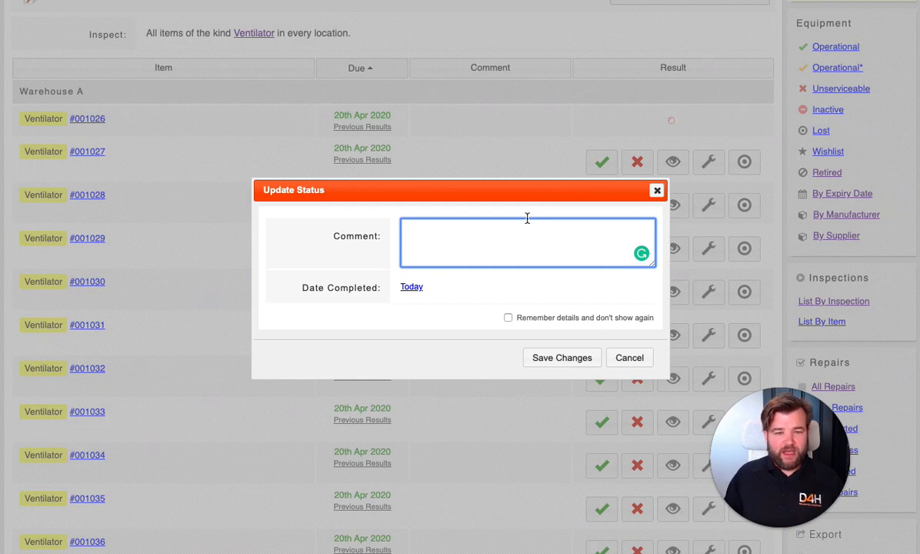
type("OK")
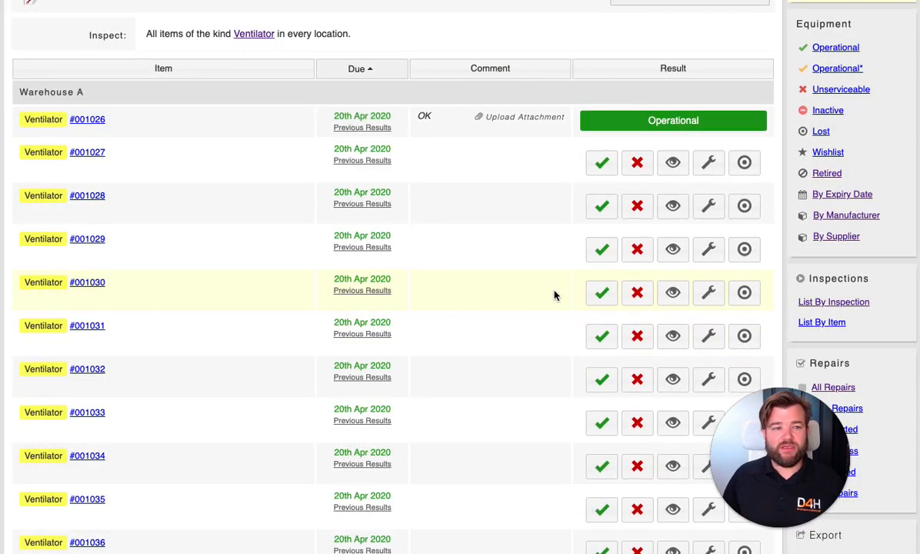
scroll("up", 3)
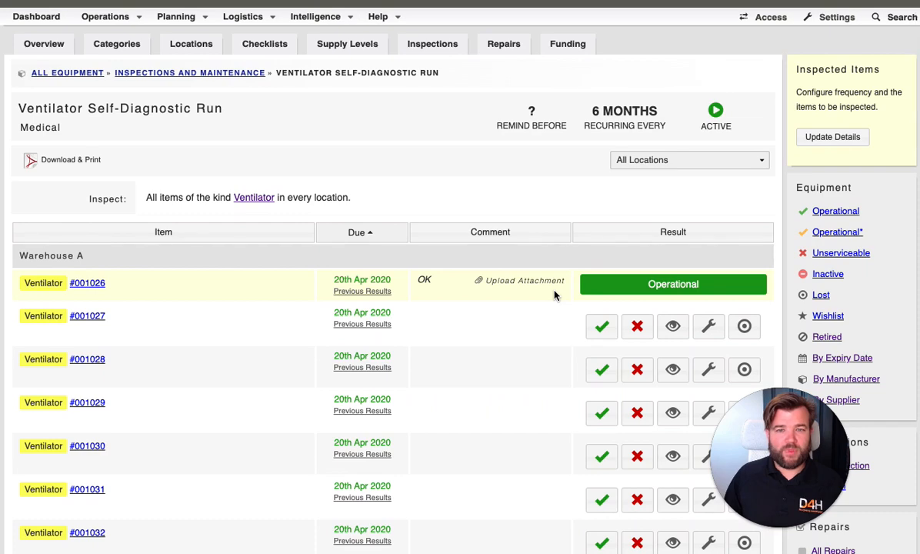
scroll("up", 3)
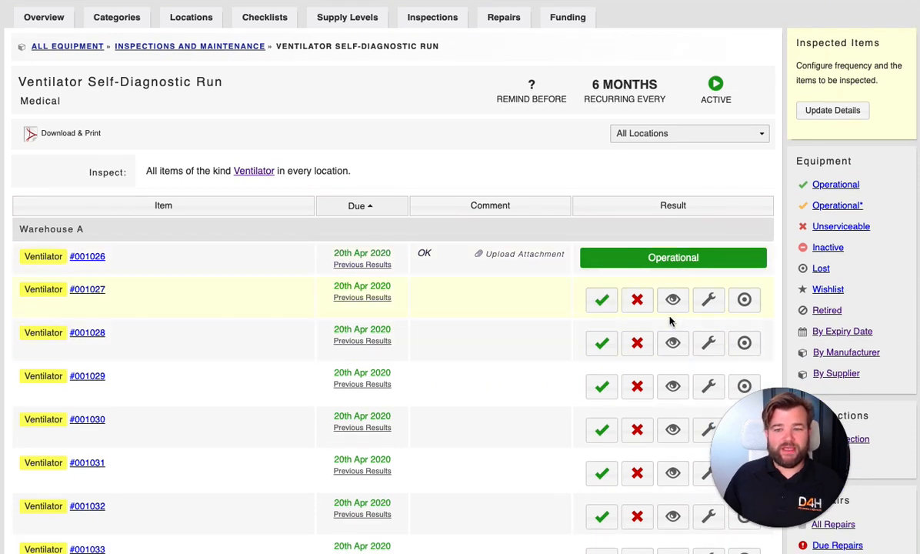
left_click(708, 298)
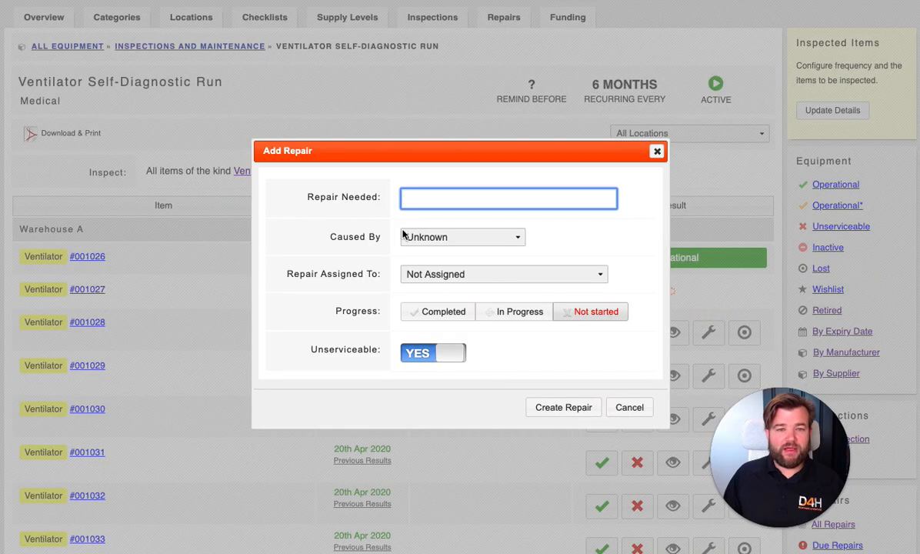
mouse_move(495, 342)
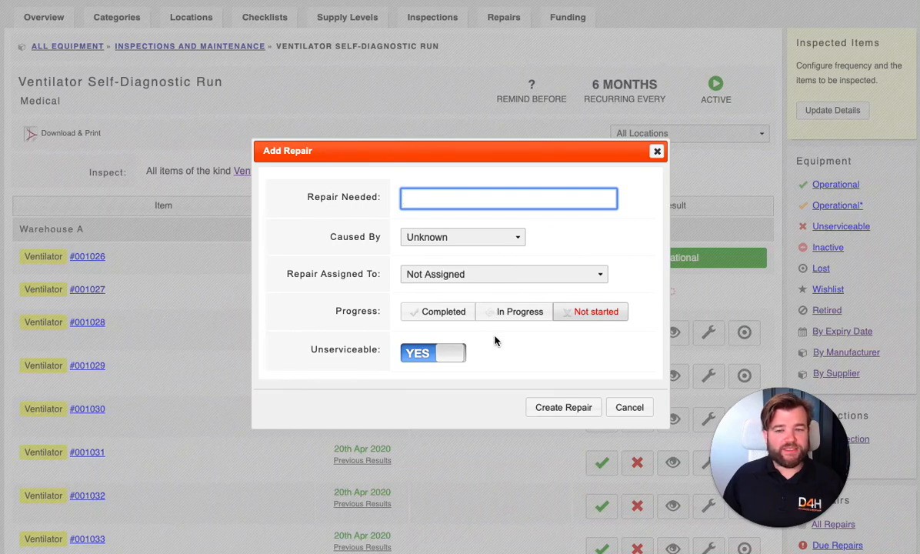
mouse_move(629, 406)
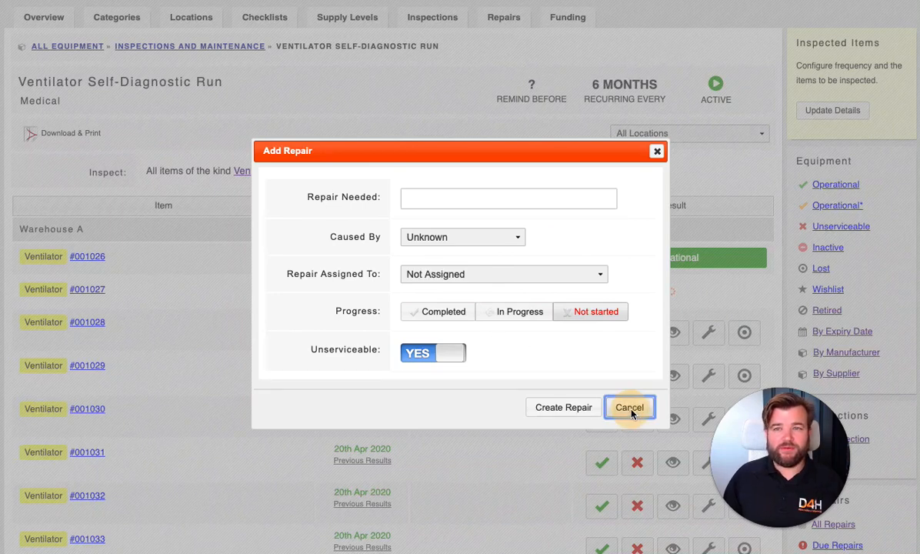
left_click(628, 407)
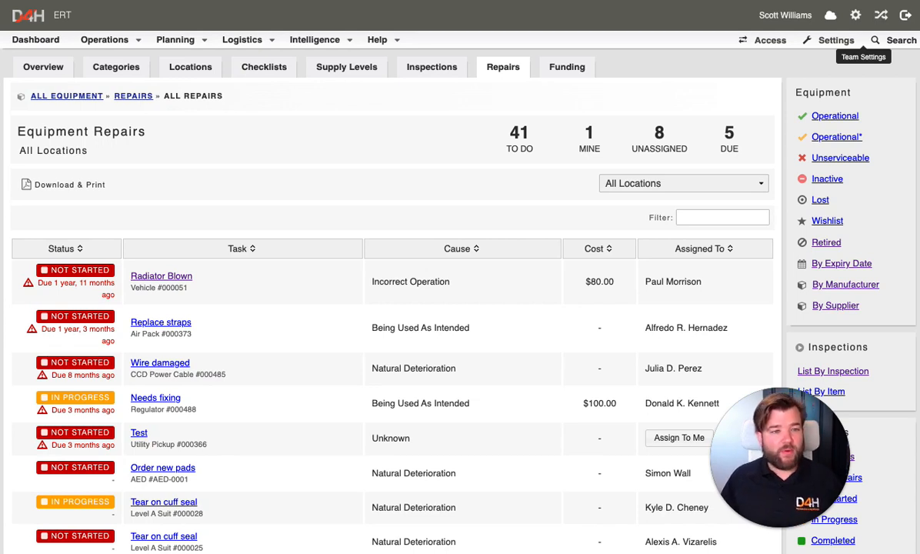
mouse_move(335, 164)
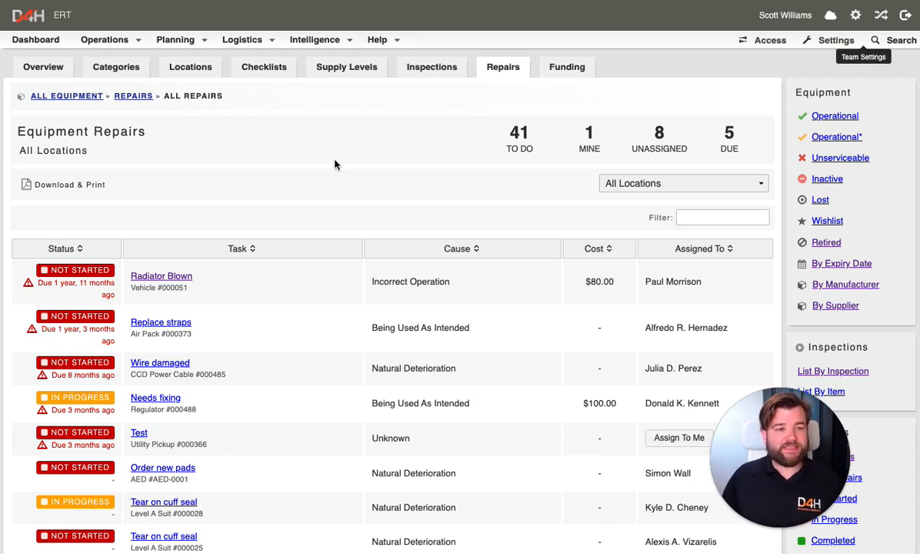
mouse_move(271, 185)
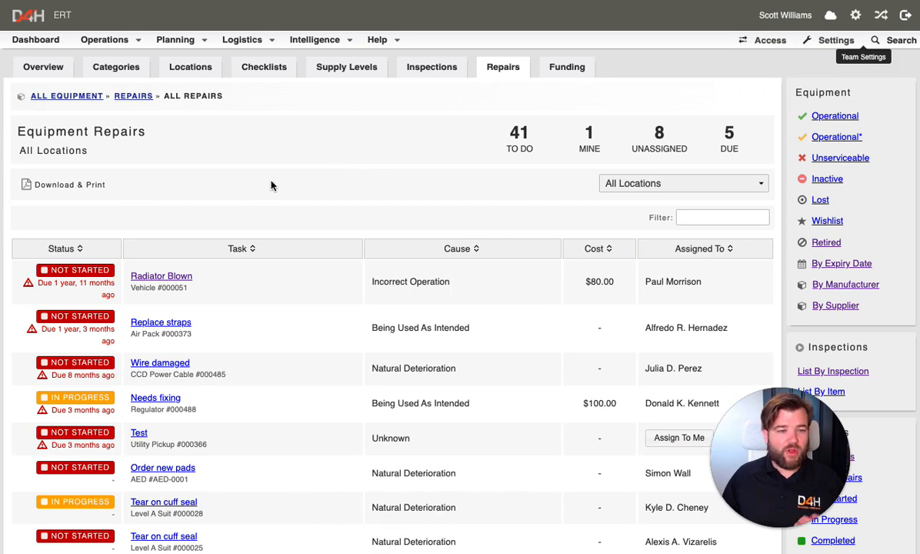
Scroll through the All Repairs list (Radiator Blown, Wire damaged, etc.) and back to the top.
scroll("down", 3)
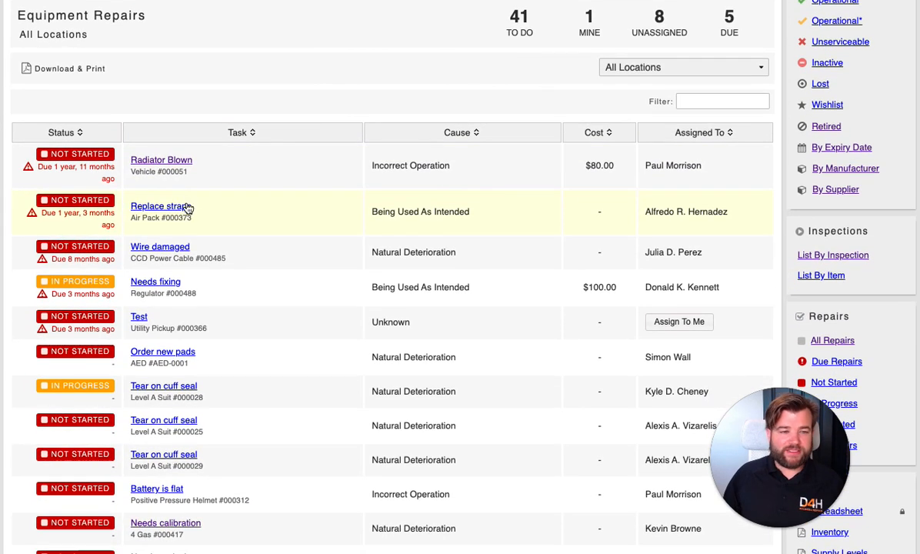
scroll("down", 3)
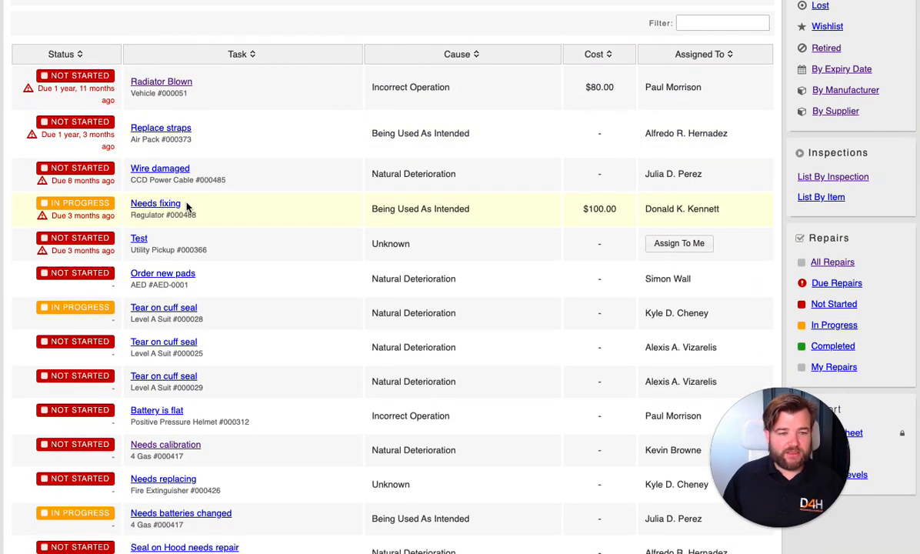
scroll("down", 3)
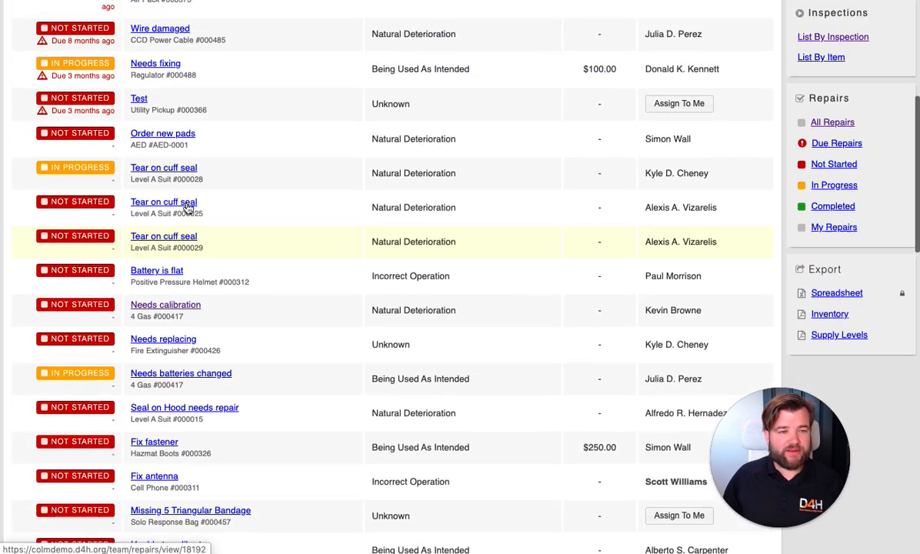
scroll("up", 3)
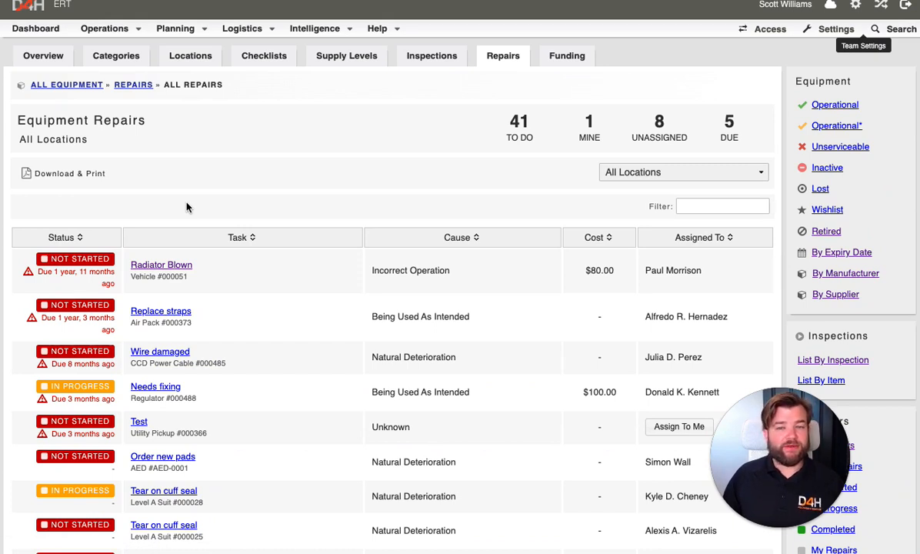
mouse_move(222, 205)
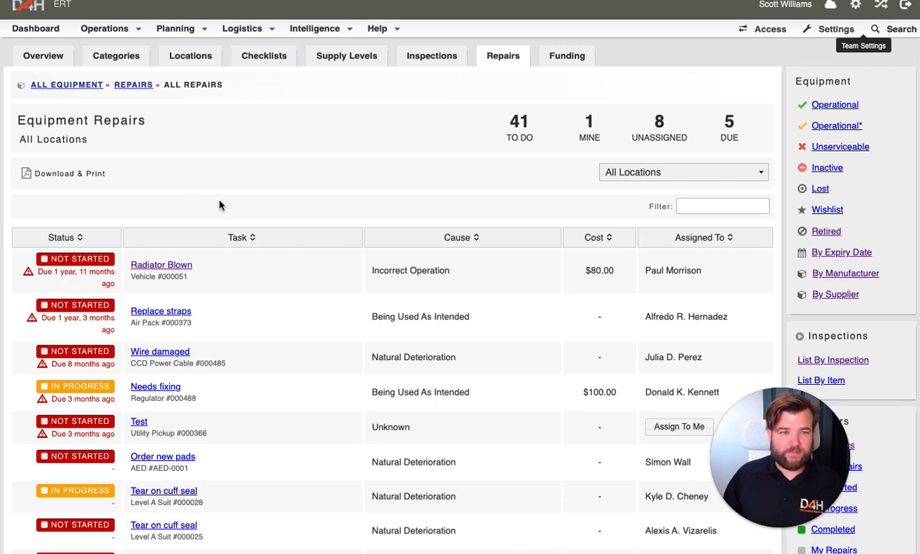
scroll("up", 3)
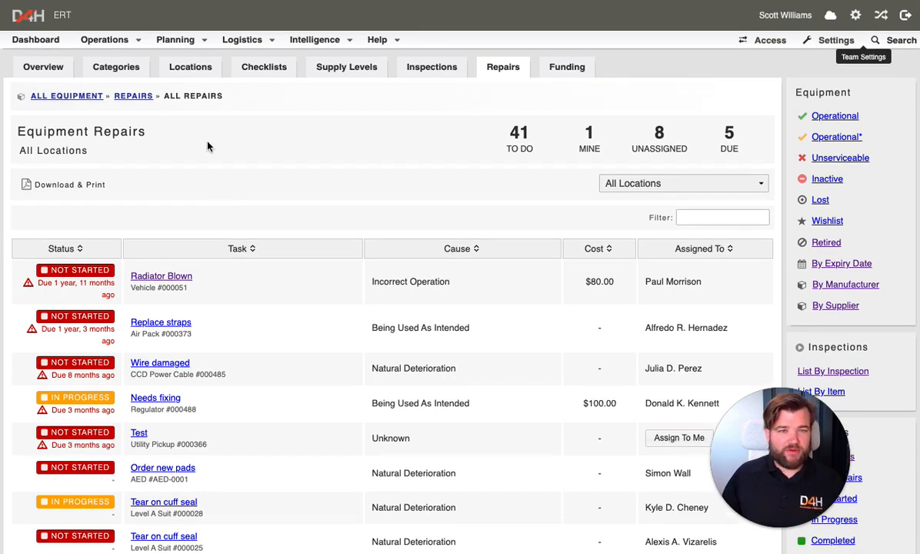